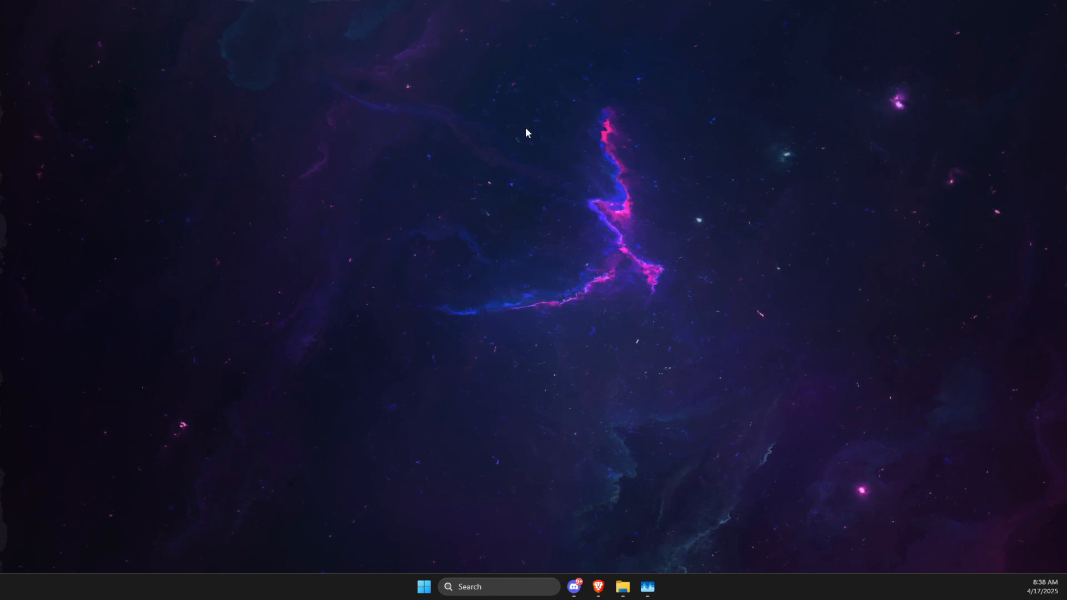
pyautogui.moveTo(487, 377)
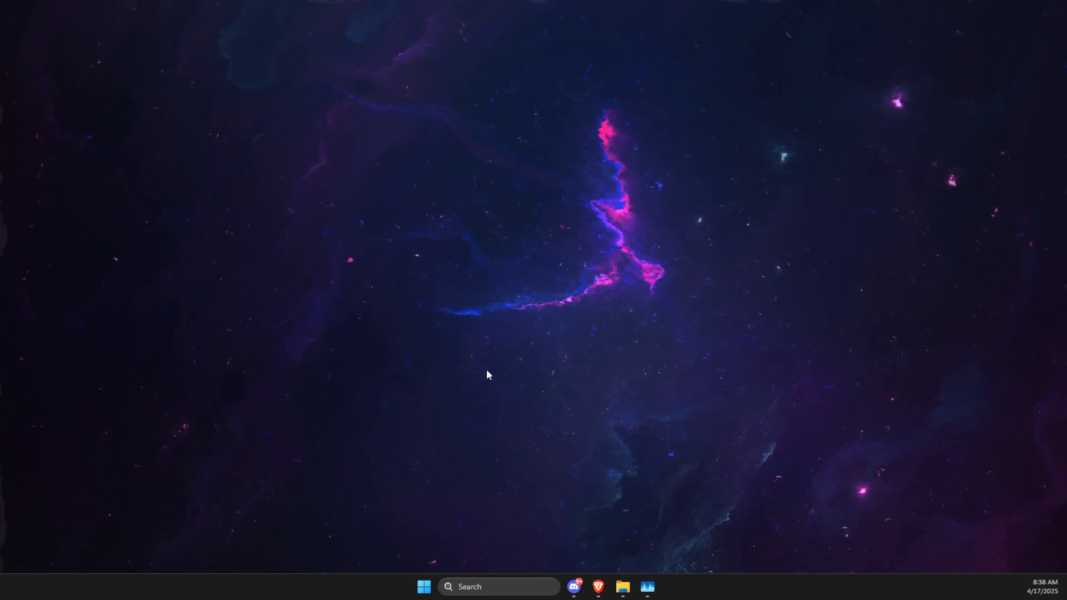
# Open Task Manager's Processes list and filter it for discord.
pyautogui.write('ta')
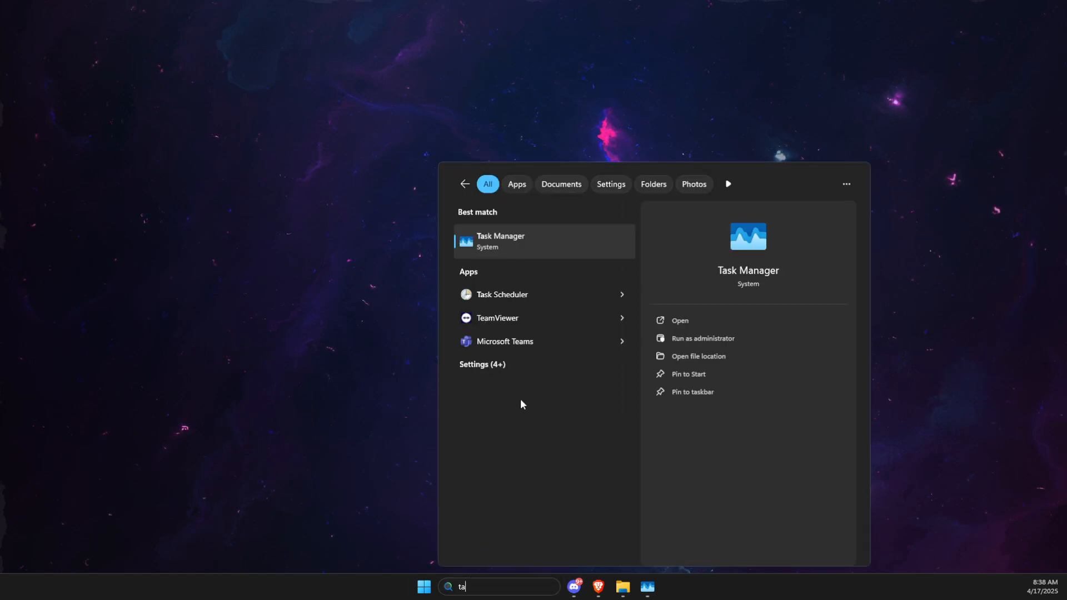
pyautogui.click(500, 241)
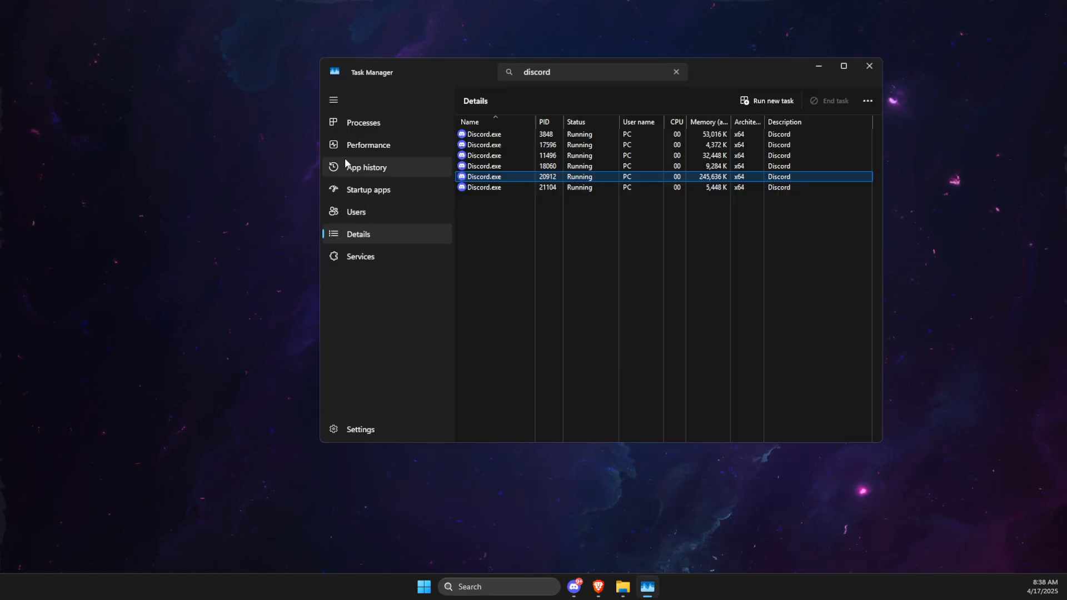
pyautogui.click(363, 122)
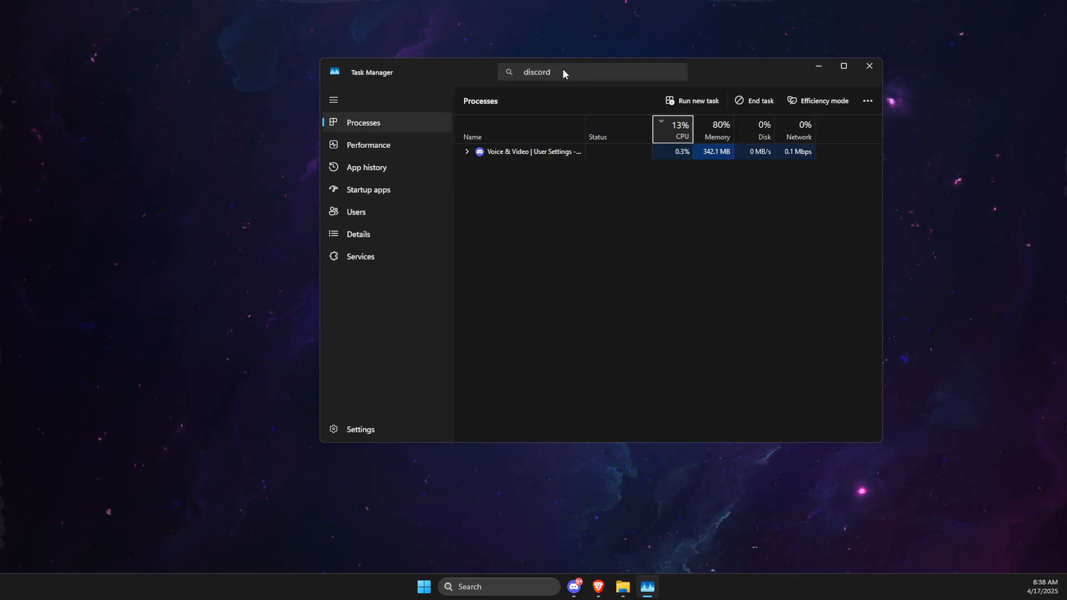
pyautogui.click(586, 72)
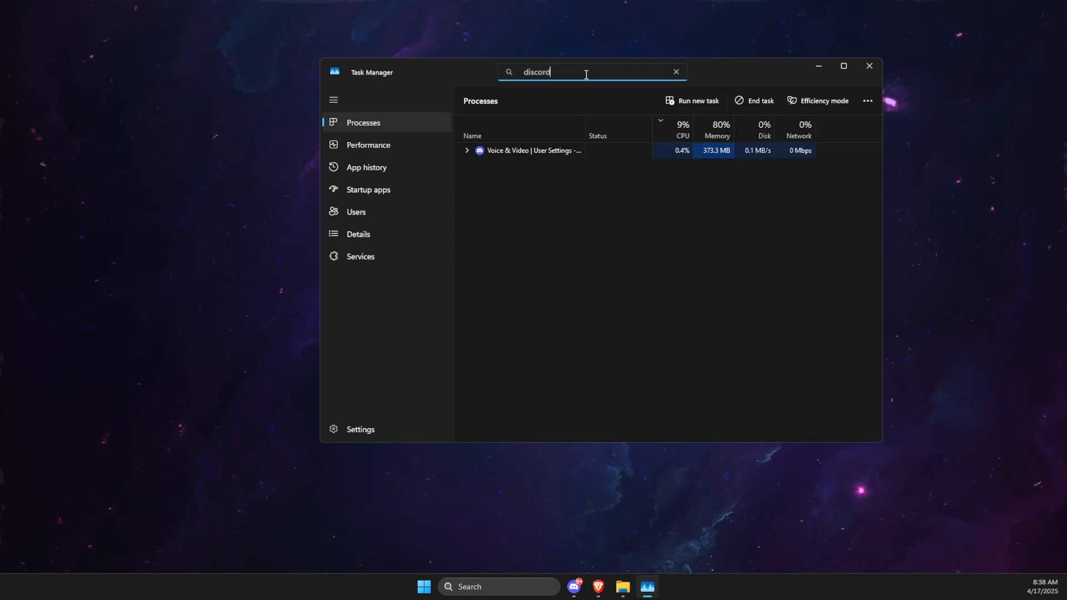
pyautogui.moveTo(454, 77)
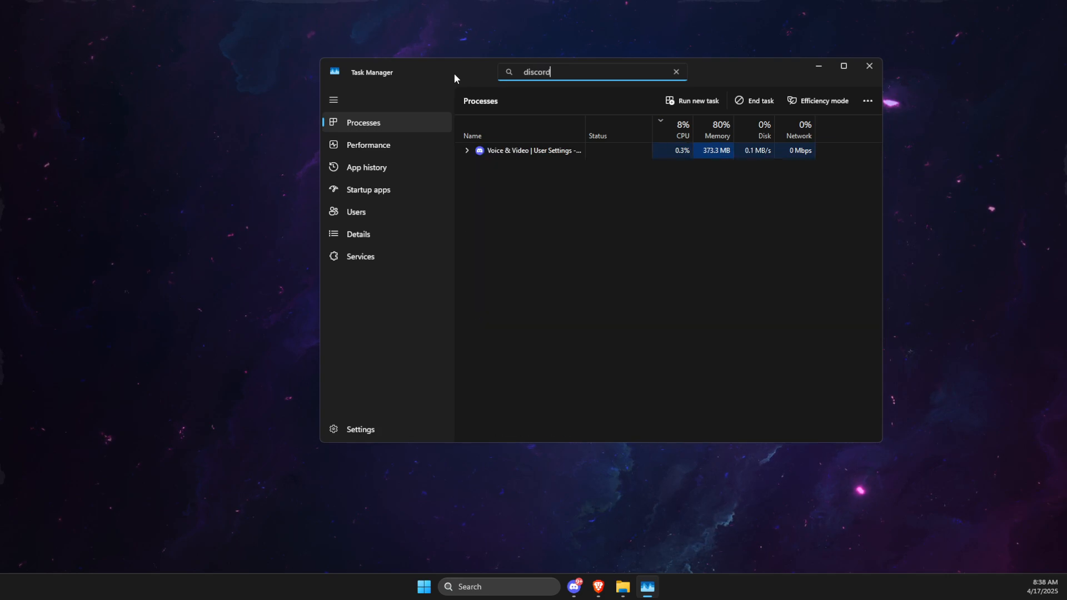
# Expand the Discord group and open a Discord process's file location.
pyautogui.rightClick(492, 151)
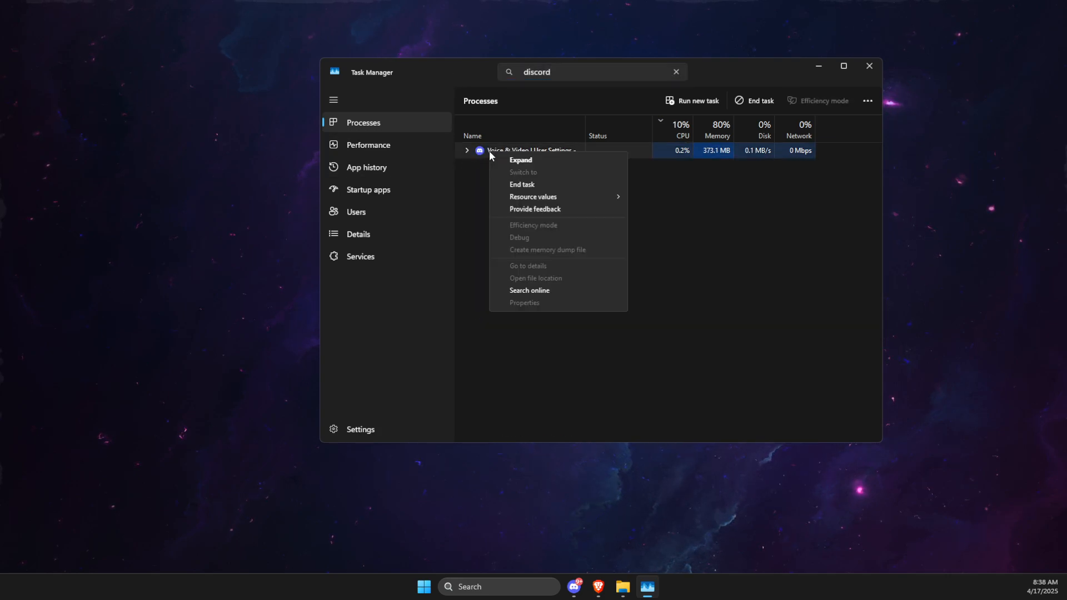
pyautogui.click(520, 159)
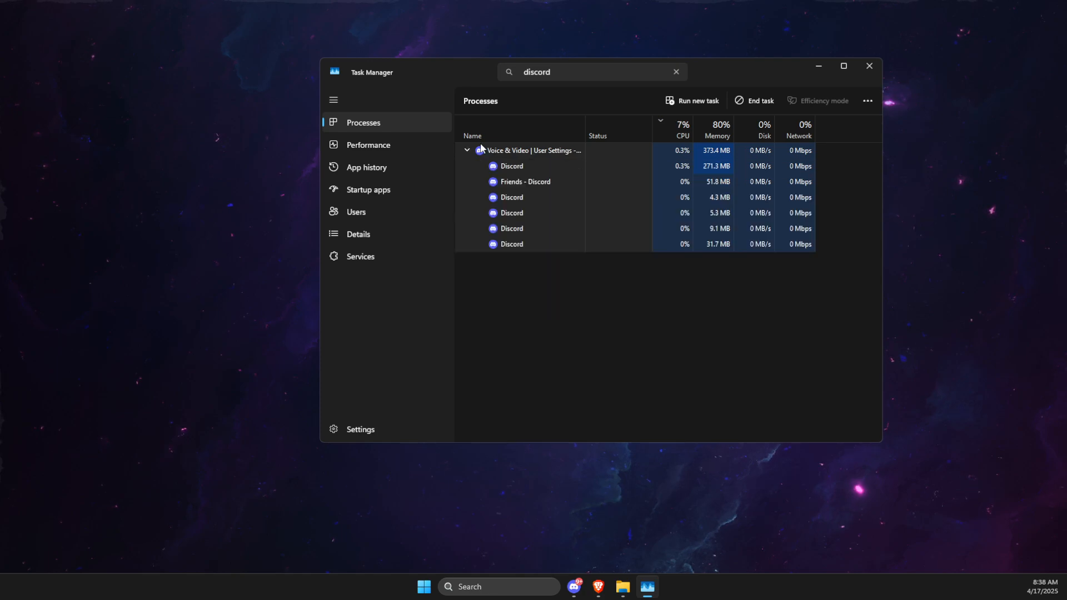
pyautogui.moveTo(467, 162)
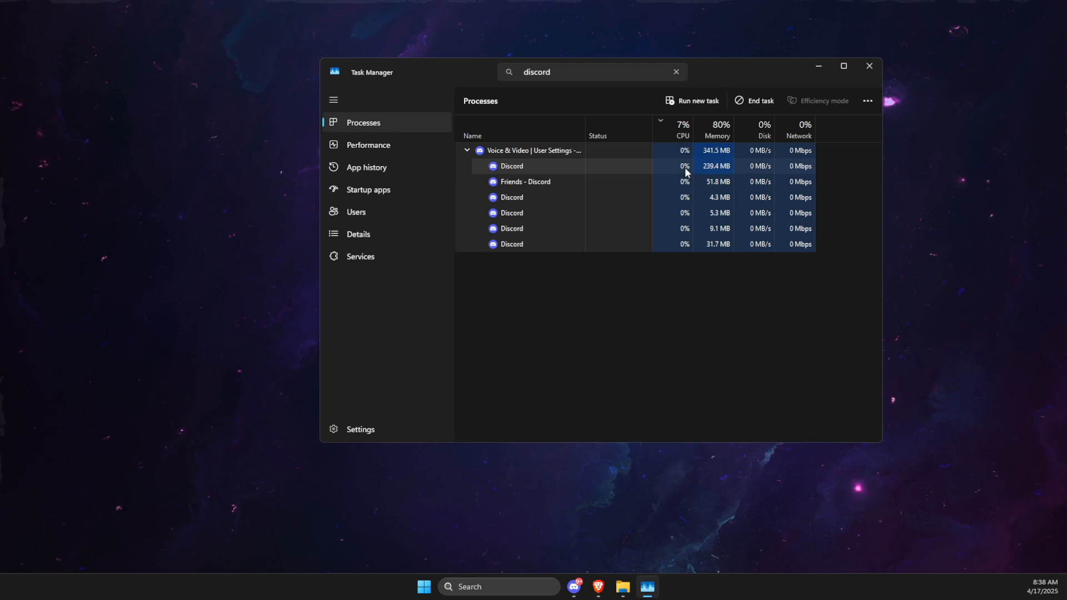
pyautogui.rightClick(511, 166)
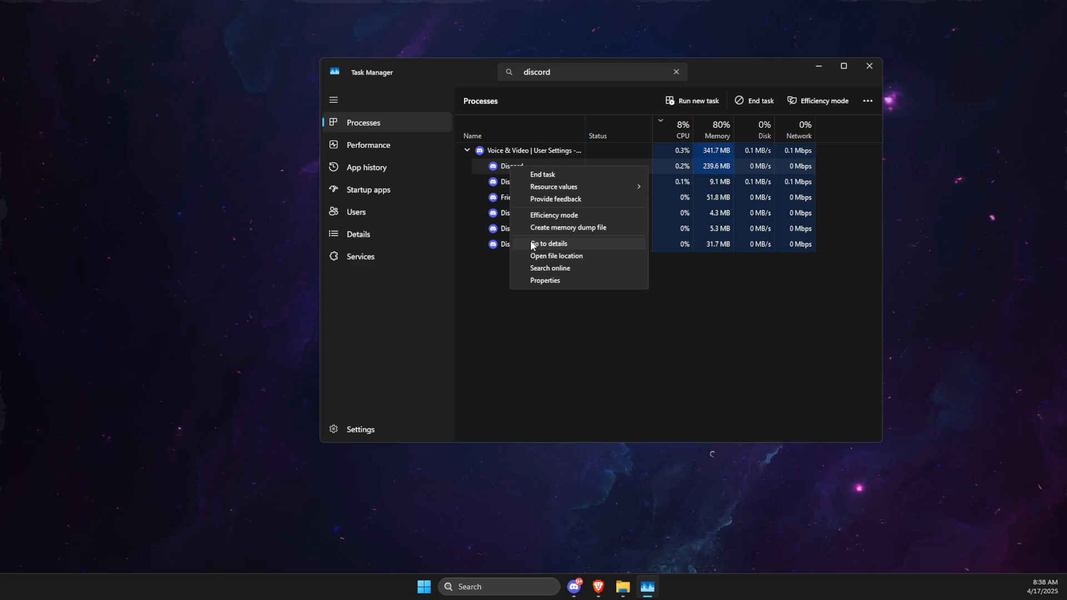
pyautogui.click(157, 140)
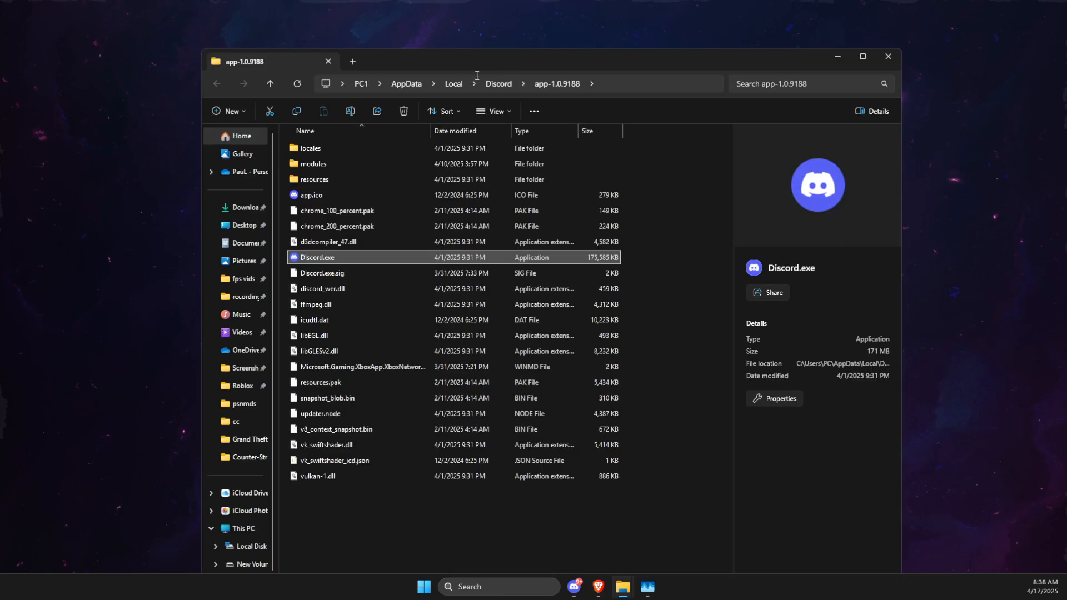
pyautogui.moveTo(622, 120)
pyautogui.write('gr')
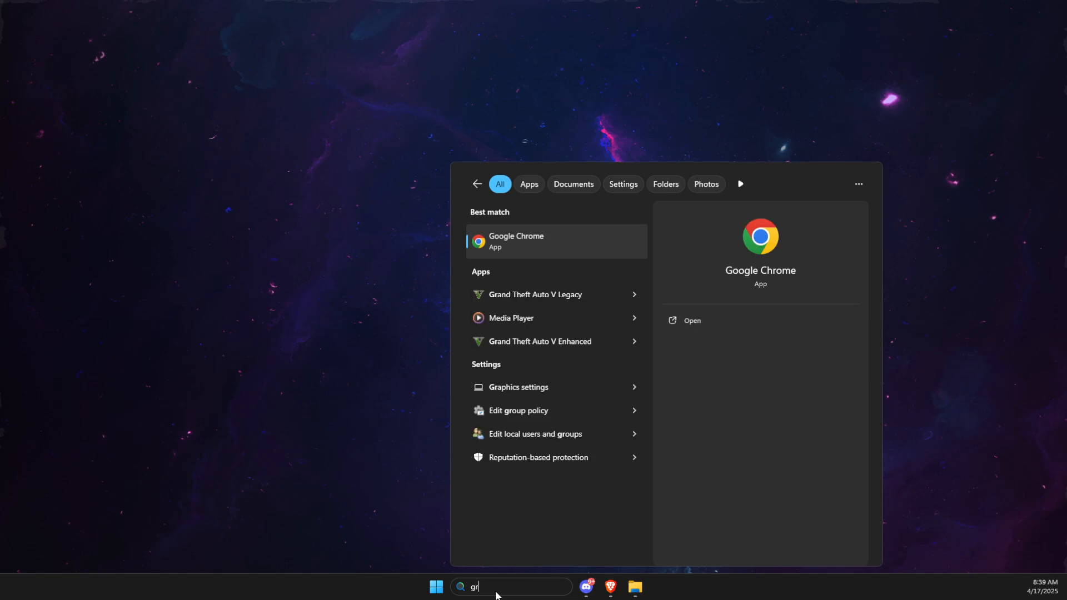
# Add Discord.exe to the custom graphics apps list in Graphics settings.
pyautogui.click(518, 387)
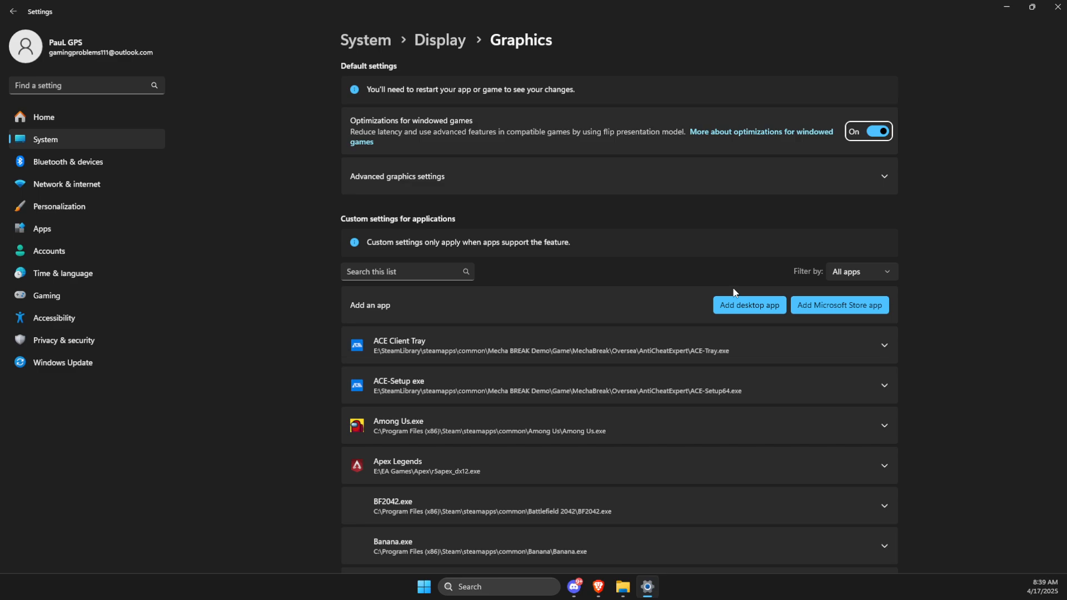
pyautogui.click(749, 306)
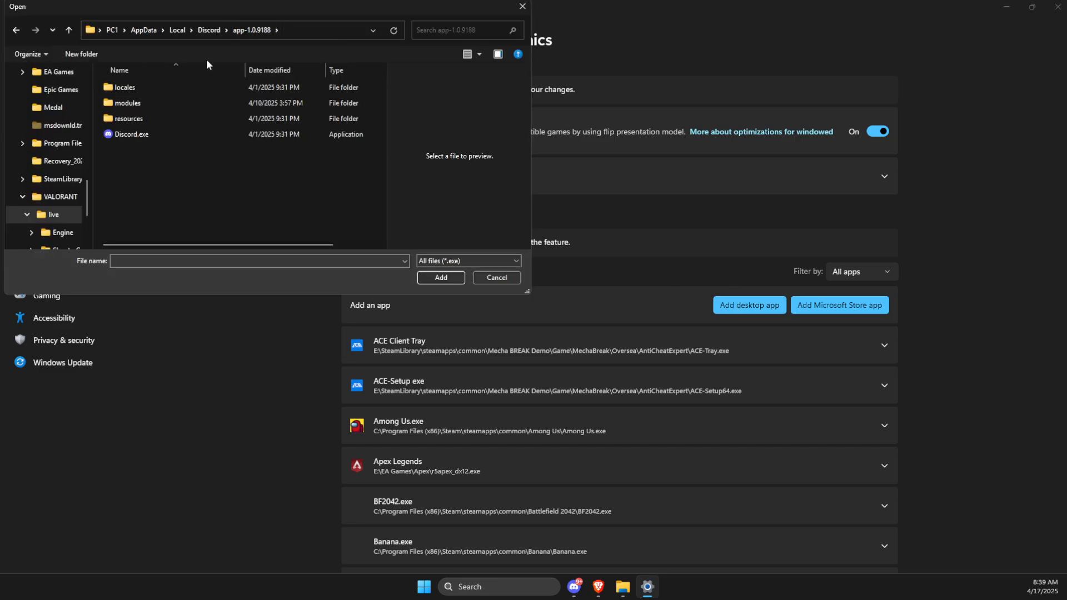
pyautogui.click(497, 278)
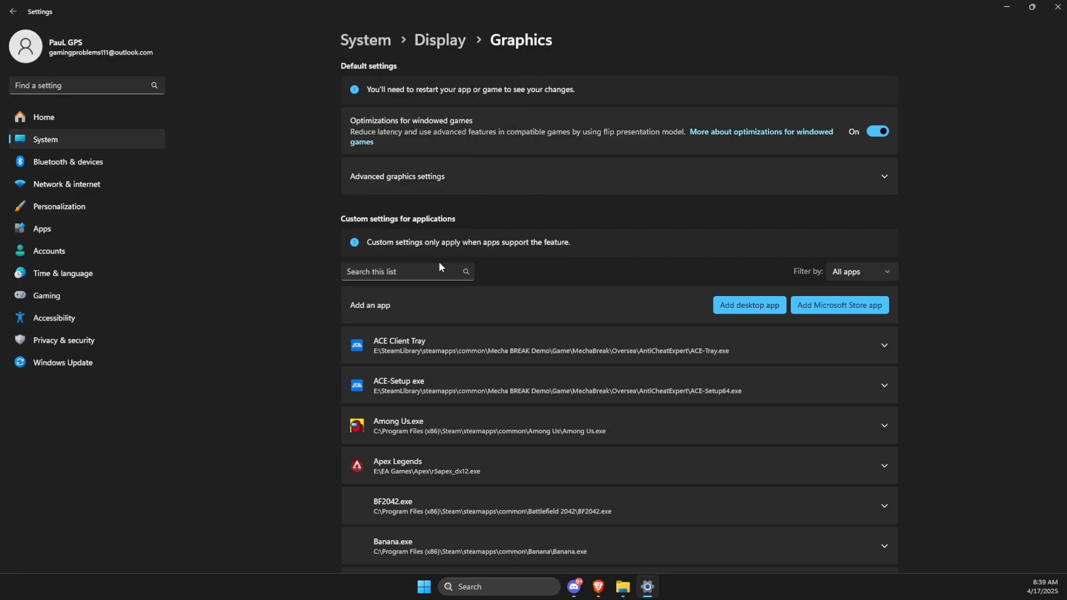
# Turn on hardware-accelerated GPU scheduling.
pyautogui.scroll(-3)
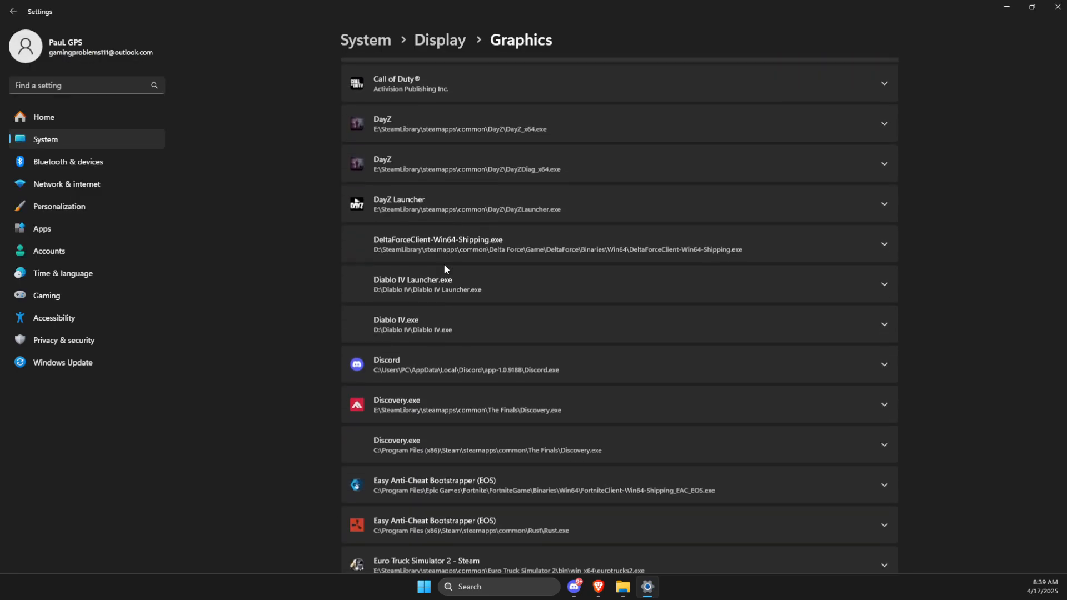
pyautogui.scroll(-3)
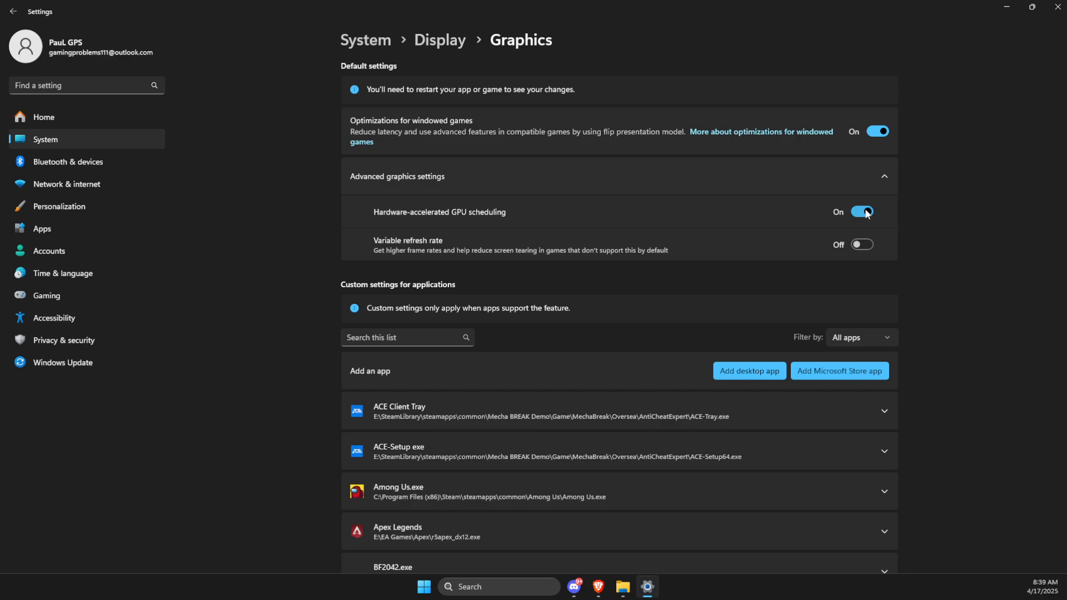
pyautogui.click(862, 212)
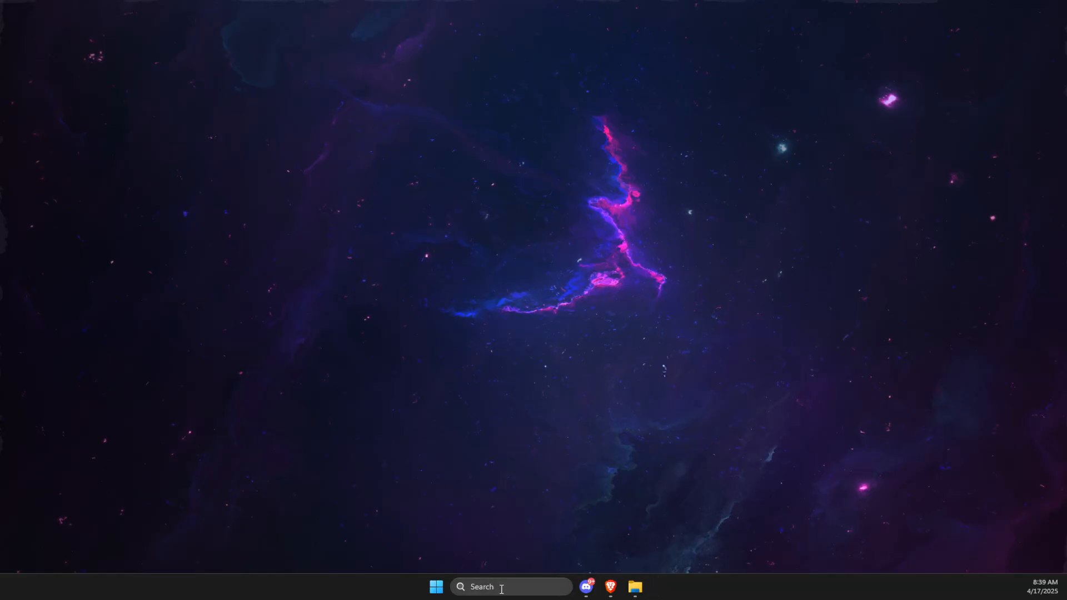
# Open Power Options via 'edit power plan' and show the additional plans, keeping Ultimate Performance (ExitLag) selected.
pyautogui.write('edit power plan')
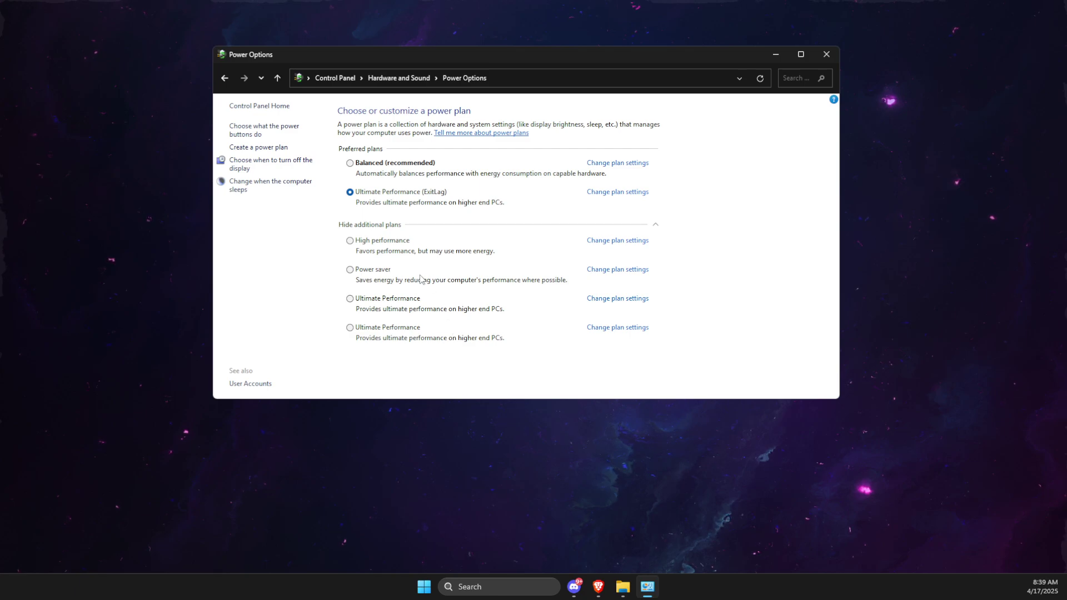
pyautogui.moveTo(360, 238)
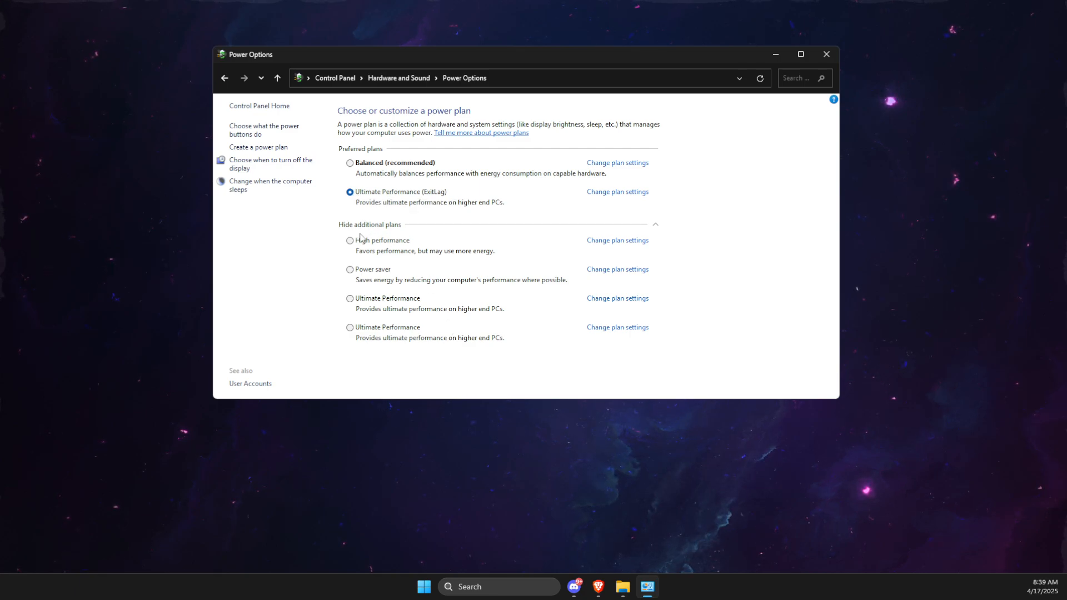
pyautogui.click(369, 225)
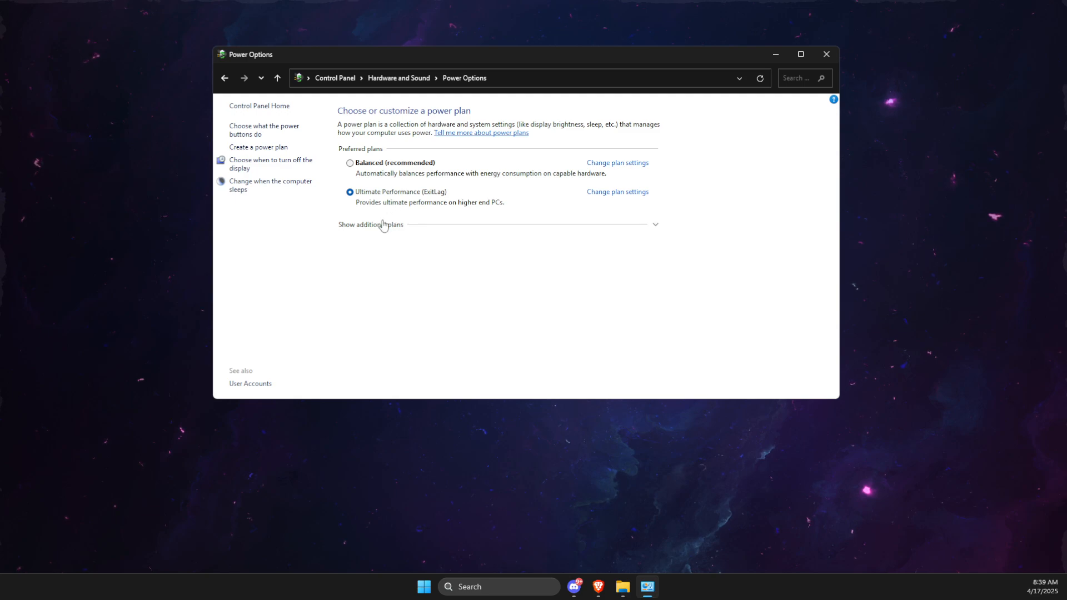
pyautogui.click(371, 226)
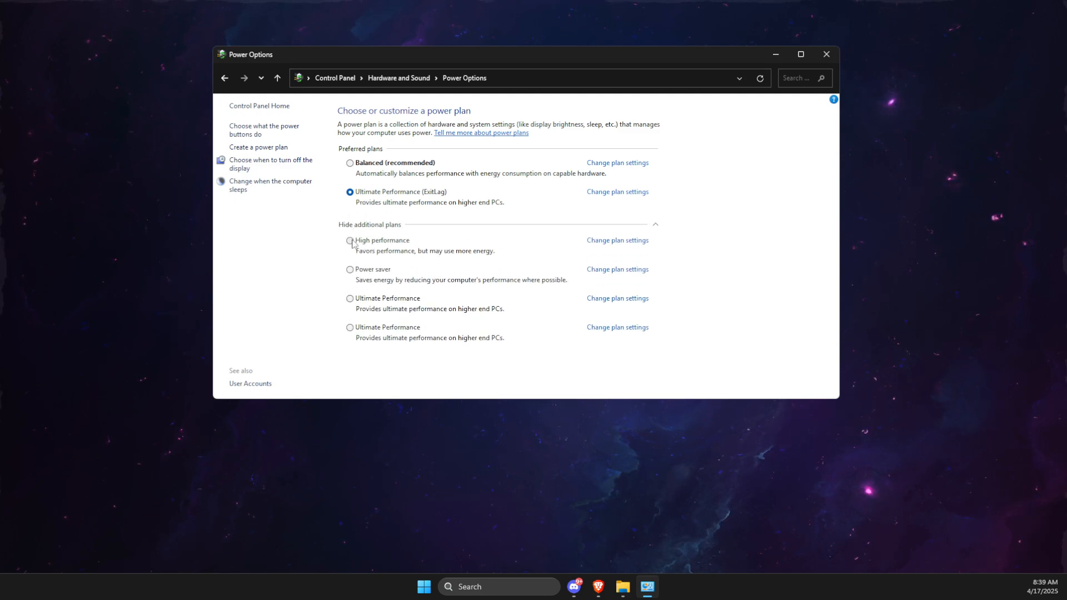
pyautogui.moveTo(812, 41)
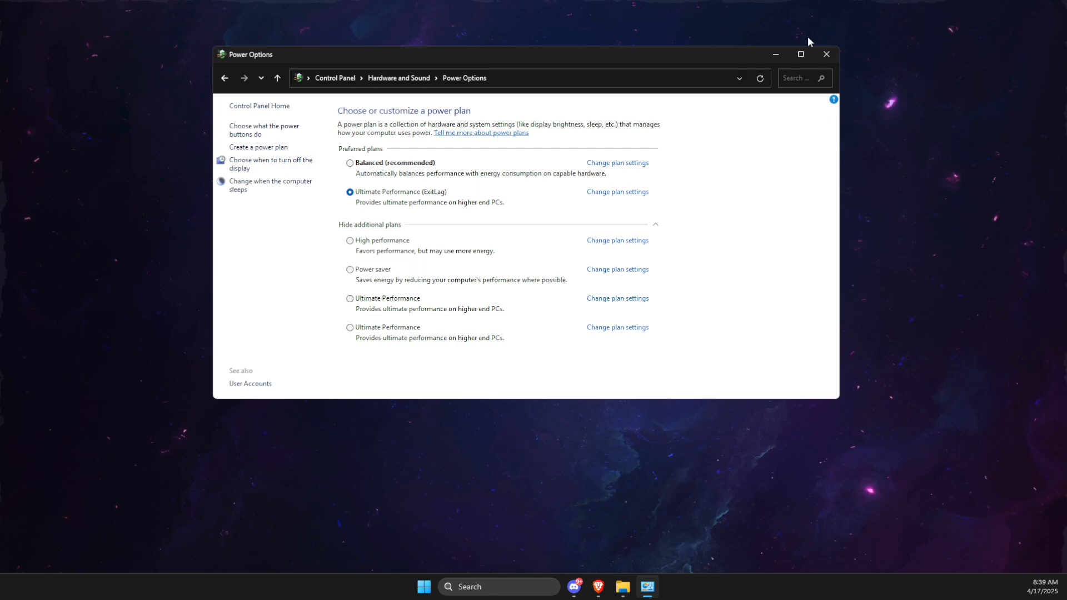
# Open Discord's User Settings on the Voice & Video page.
pyautogui.click(578, 587)
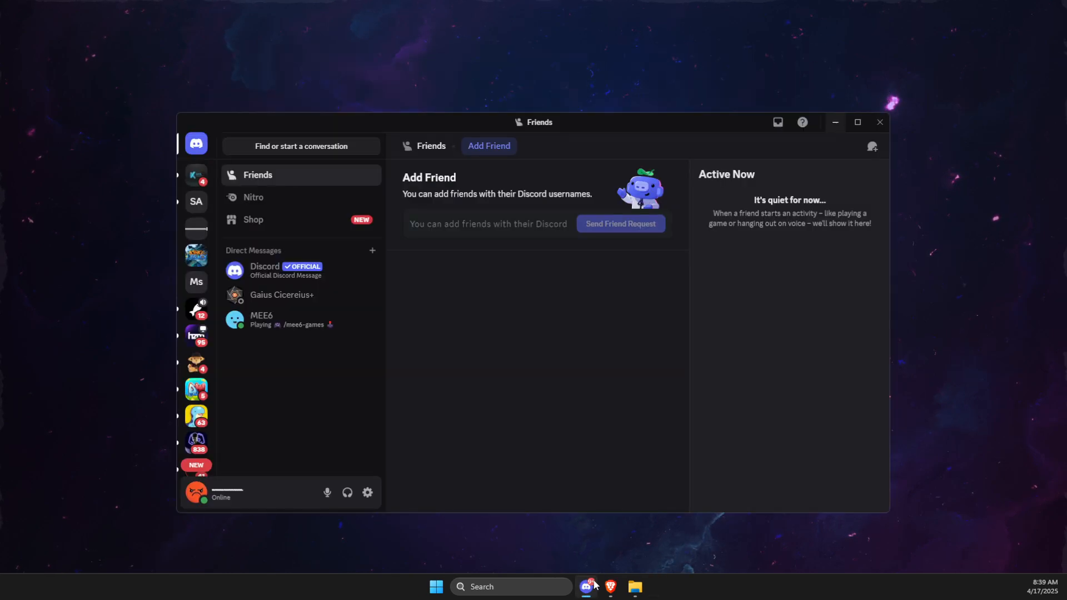
pyautogui.moveTo(368, 493)
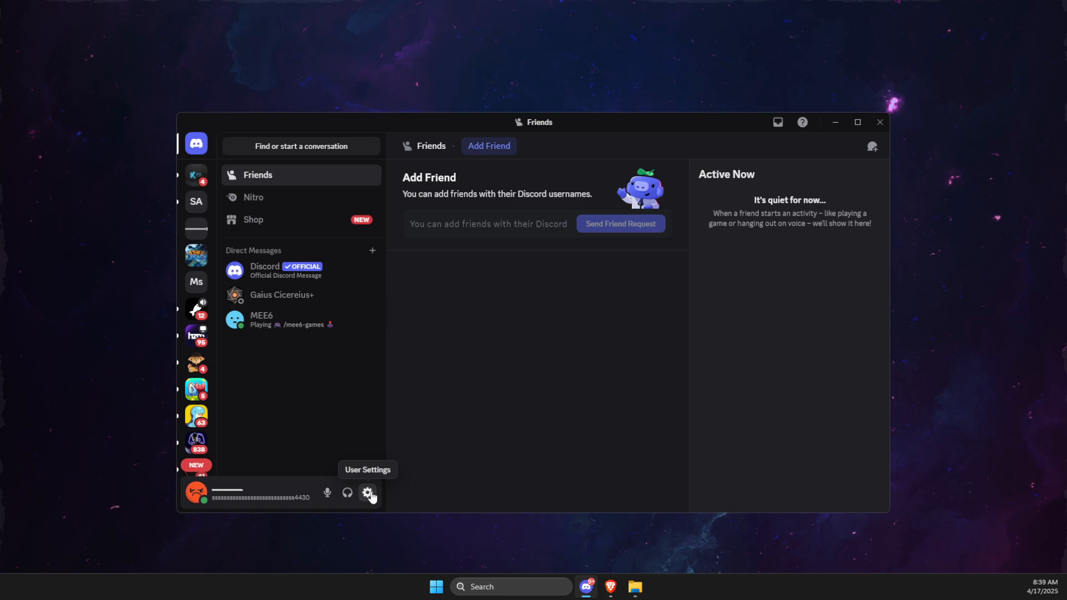
pyautogui.click(368, 494)
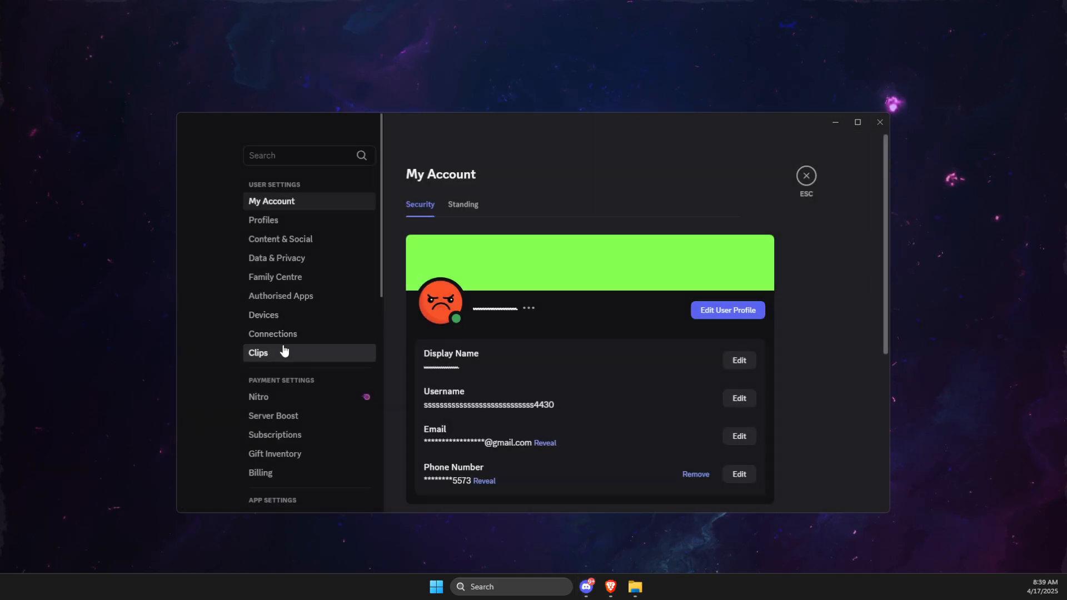
pyautogui.scroll(-3)
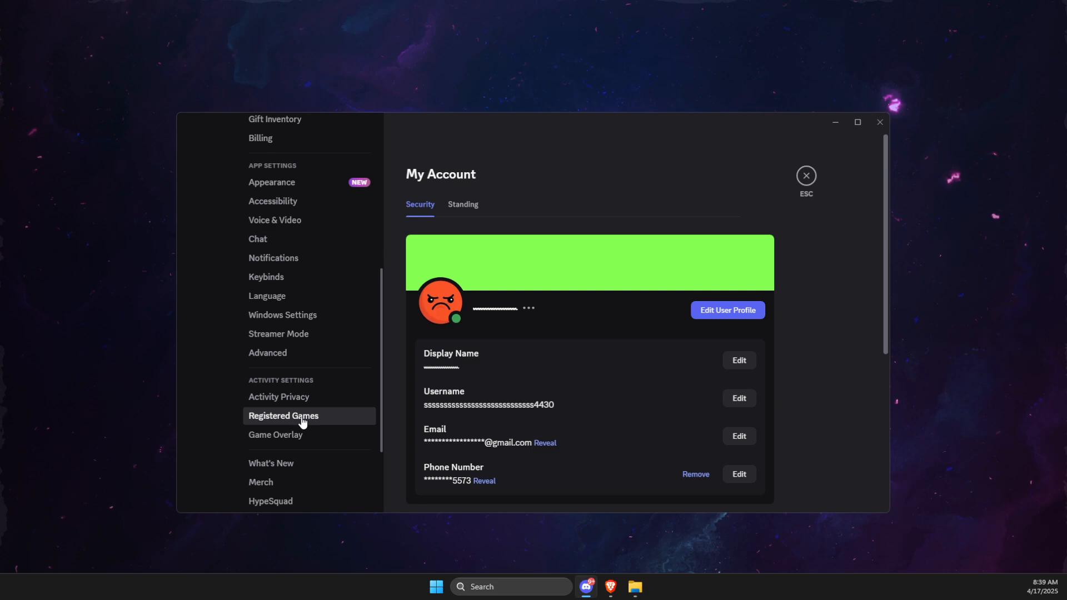
pyautogui.click(267, 353)
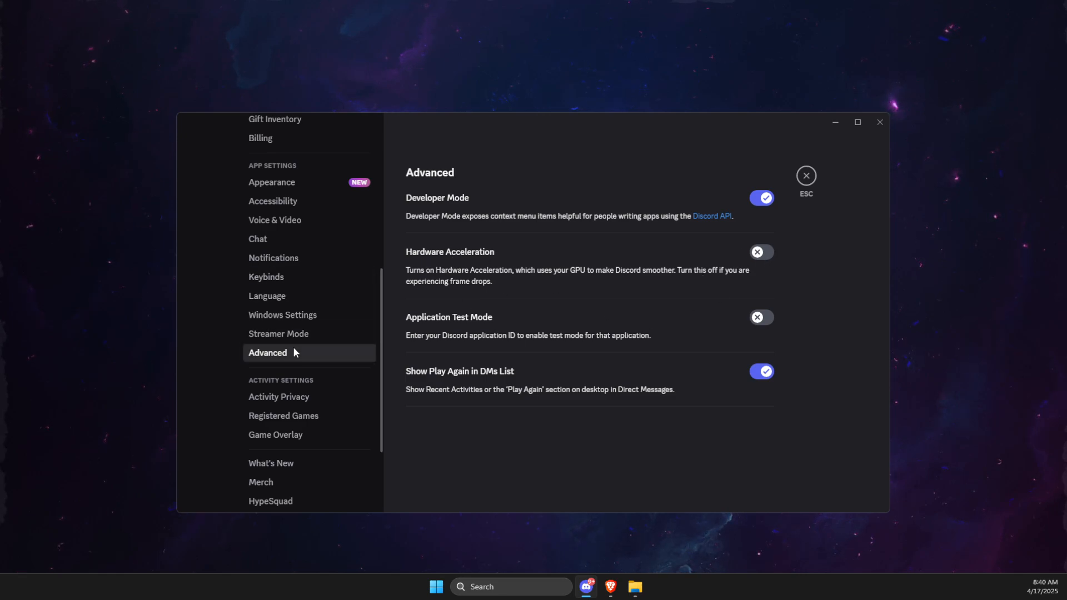
pyautogui.moveTo(268, 226)
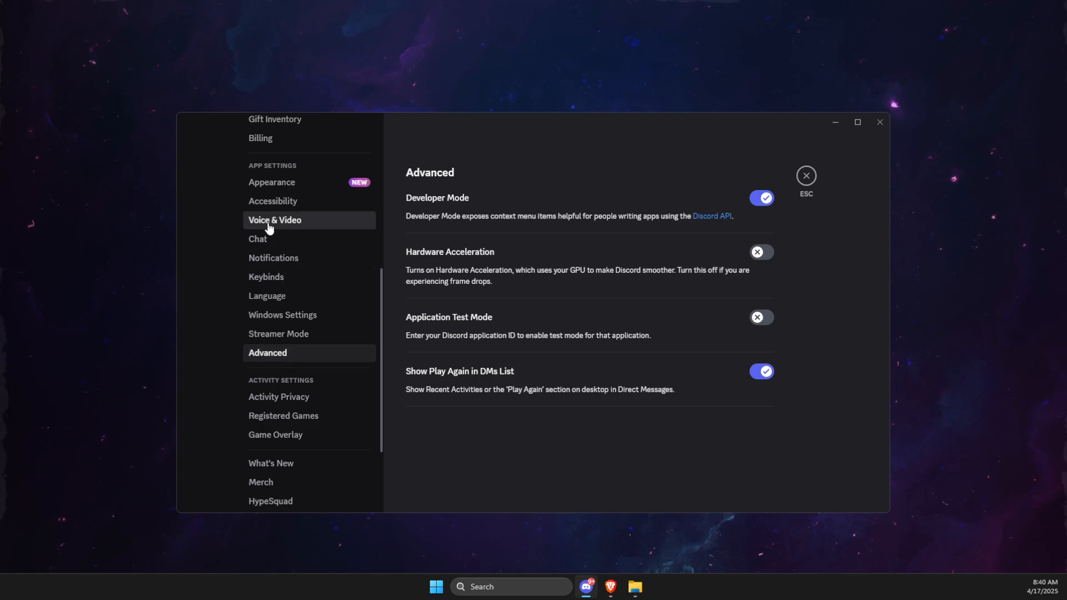
pyautogui.click(275, 220)
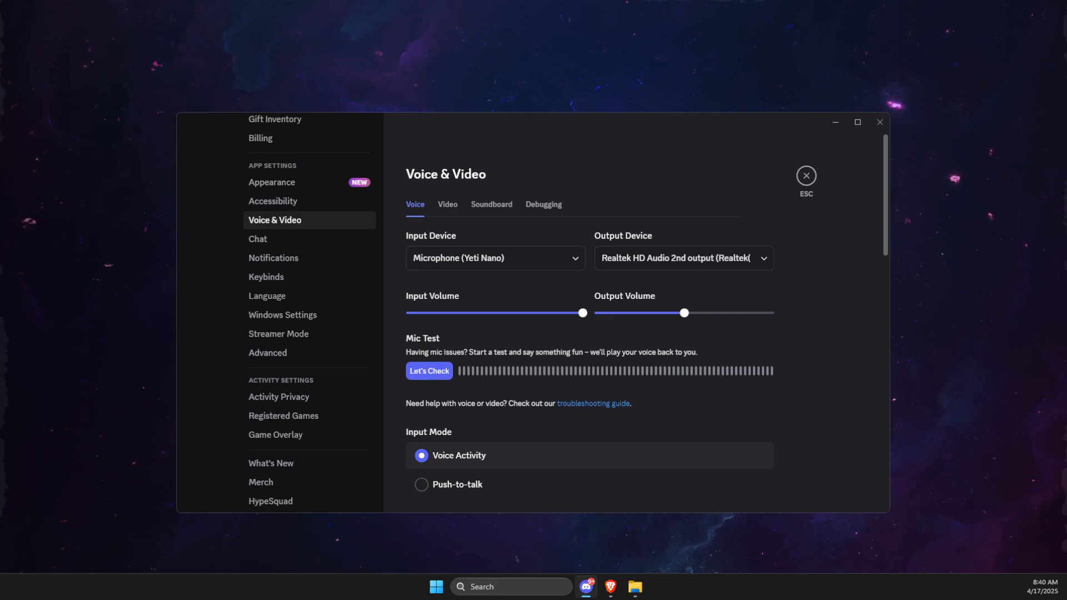
# Switch off OpenH264 Video Codec and Hardware Acceleration under Advanced.
pyautogui.scroll(-3)
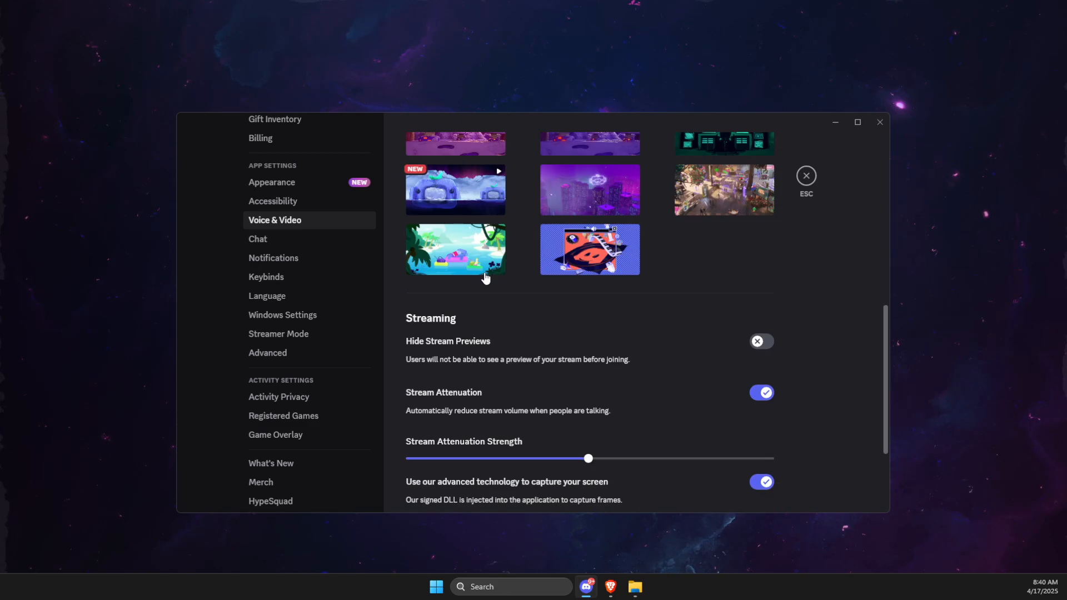
pyautogui.scroll(-3)
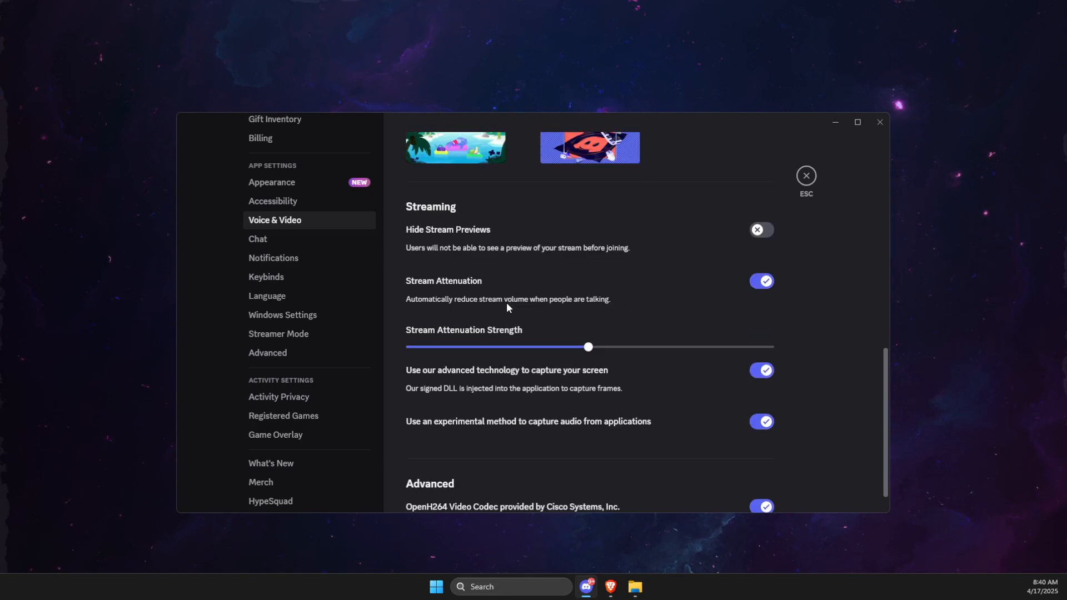
pyautogui.scroll(-3)
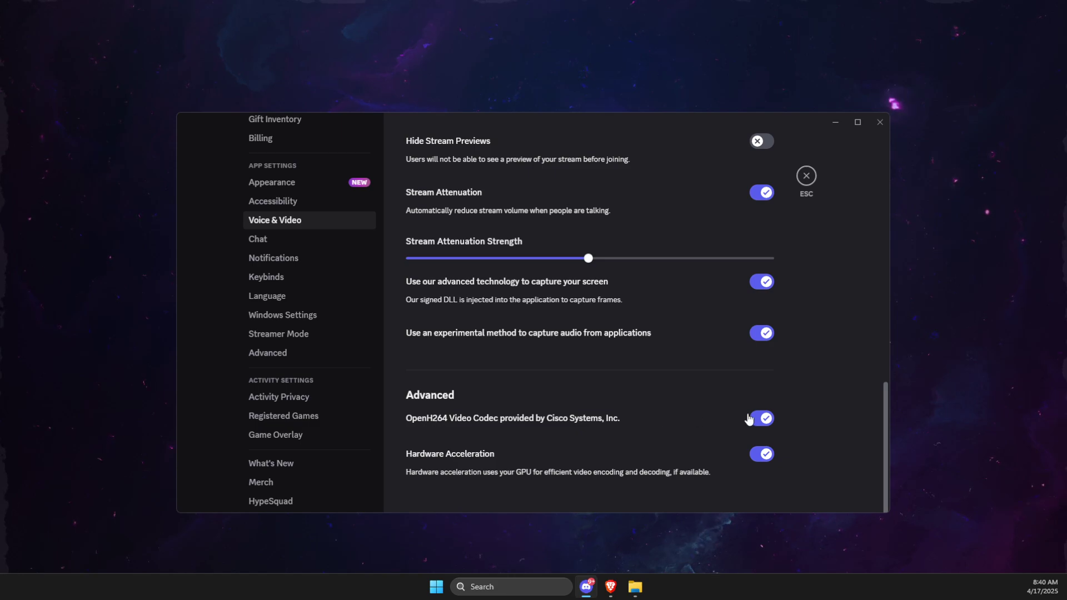
pyautogui.click(761, 419)
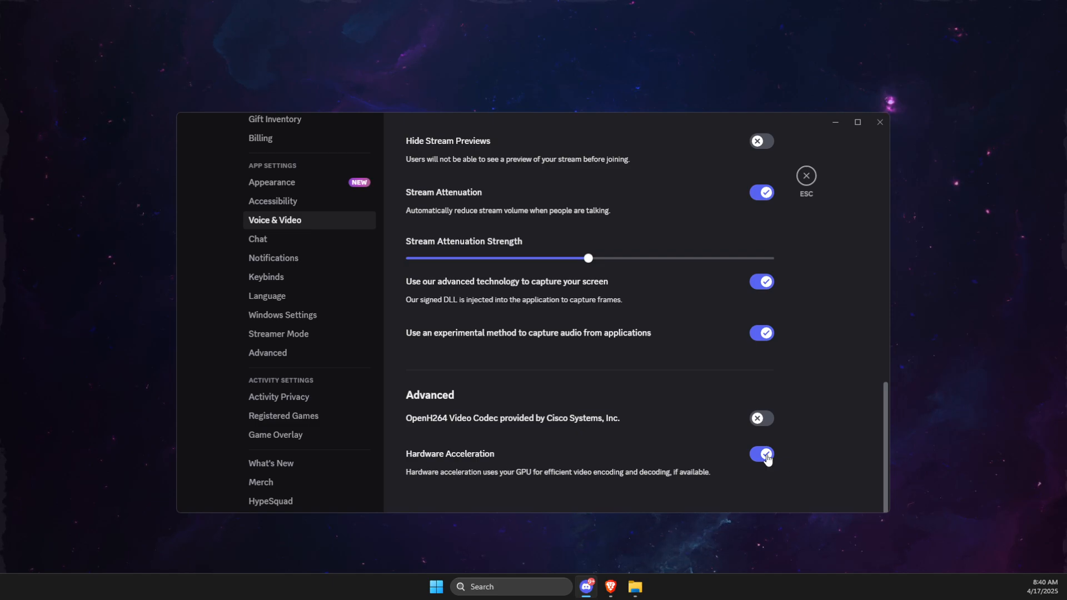
pyautogui.click(761, 454)
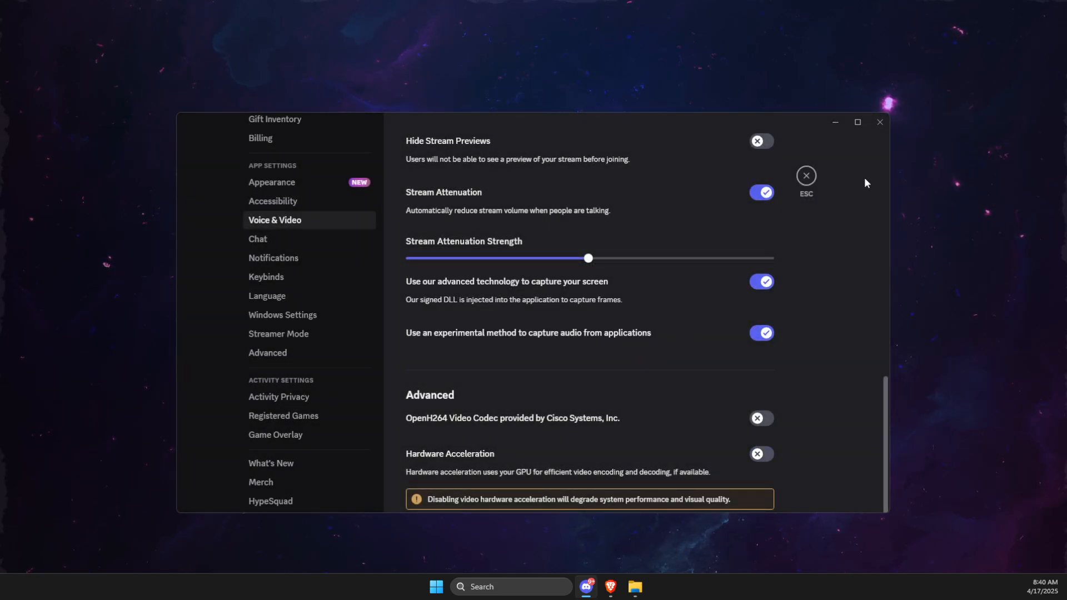
# Close the Discord window to return to the desktop.
pyautogui.click(806, 174)
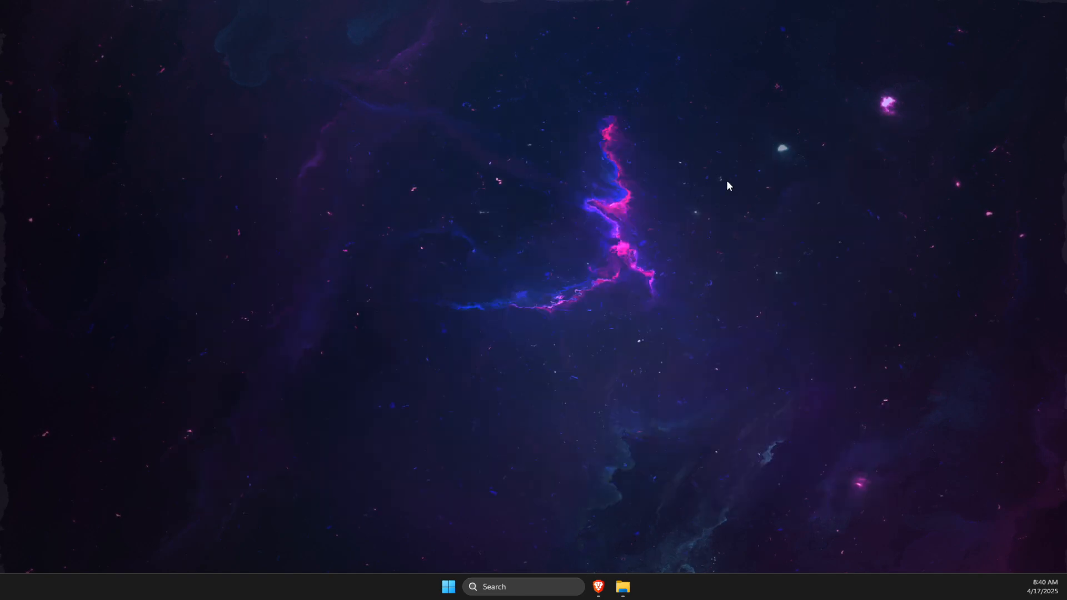
pyautogui.moveTo(652, 235)
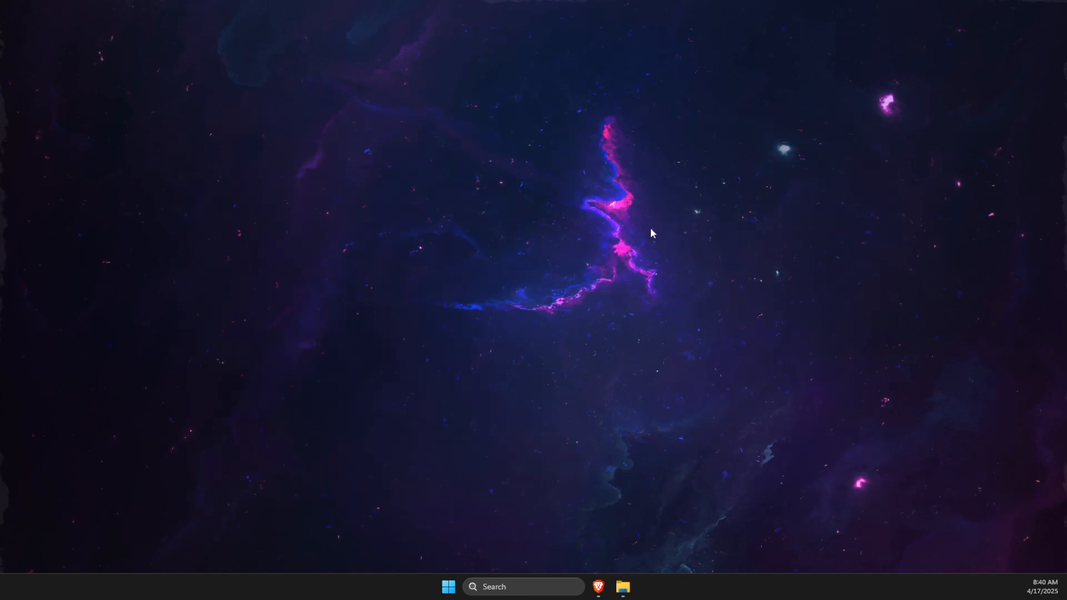
pyautogui.moveTo(362, 263)
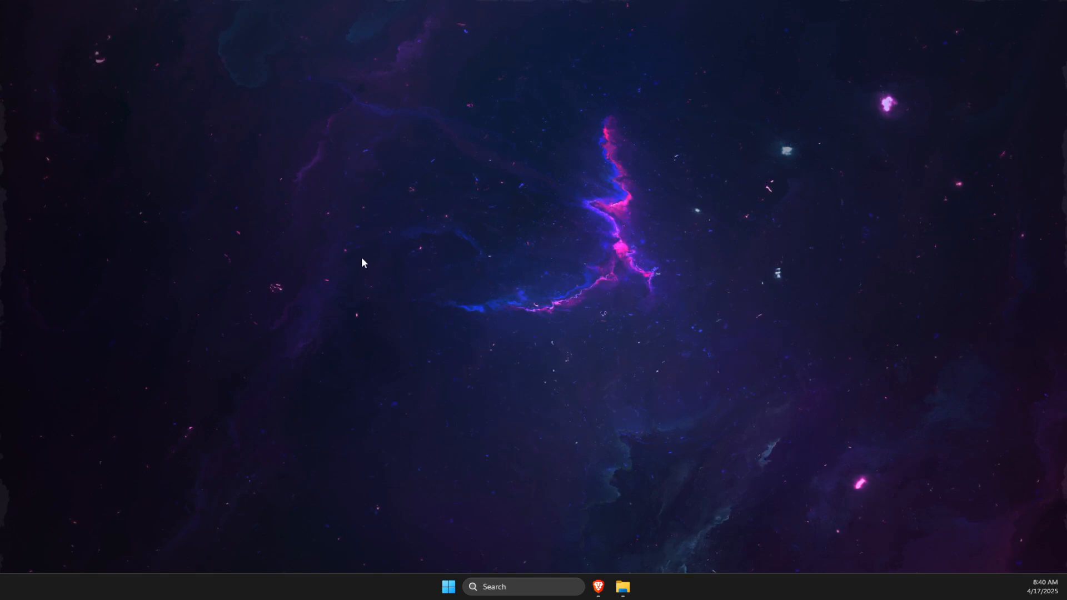
pyautogui.moveTo(358, 275)
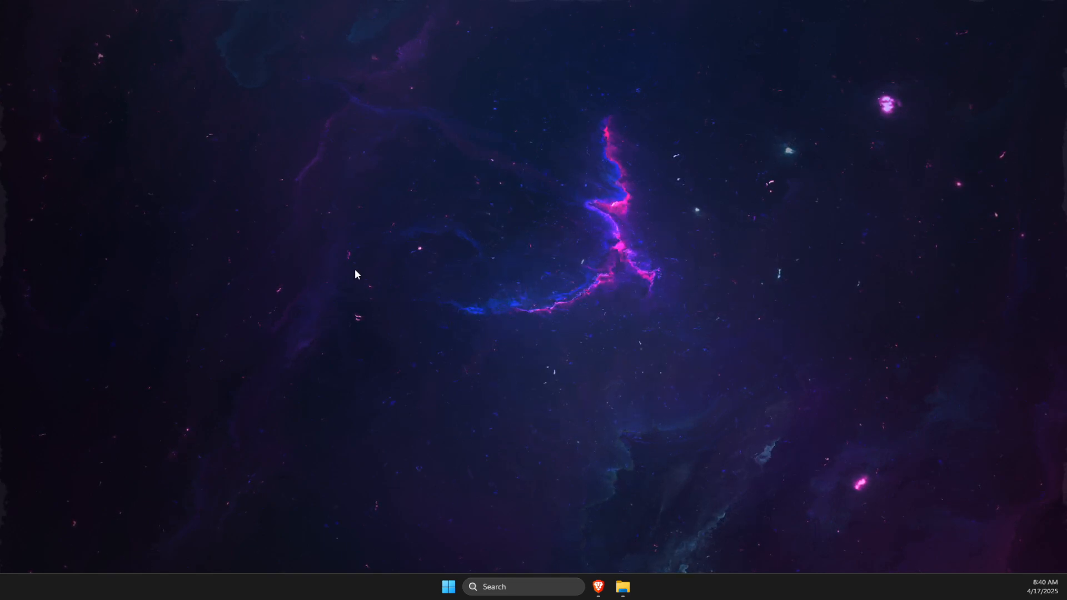
pyautogui.moveTo(291, 469)
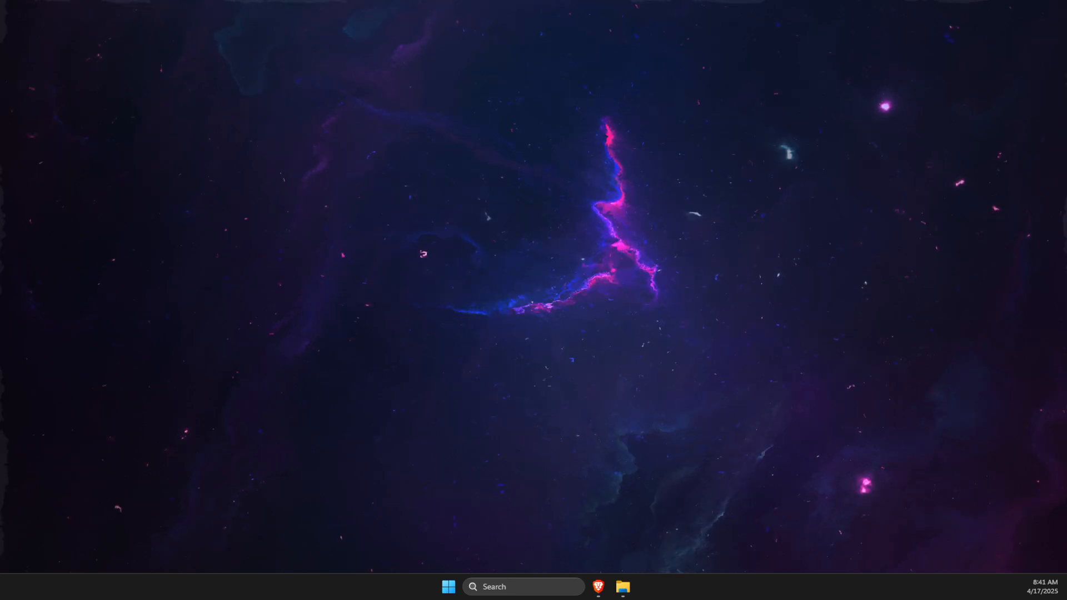
# Reopen Task Manager and sort processes by CPU usage, highest first.
pyautogui.write('task Manager')
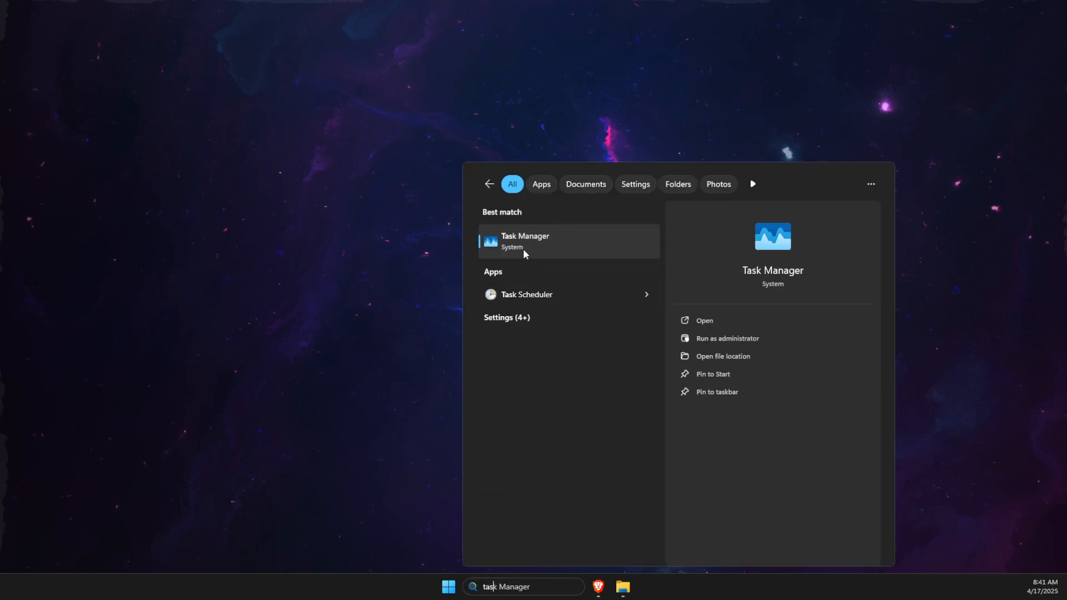
pyautogui.click(546, 241)
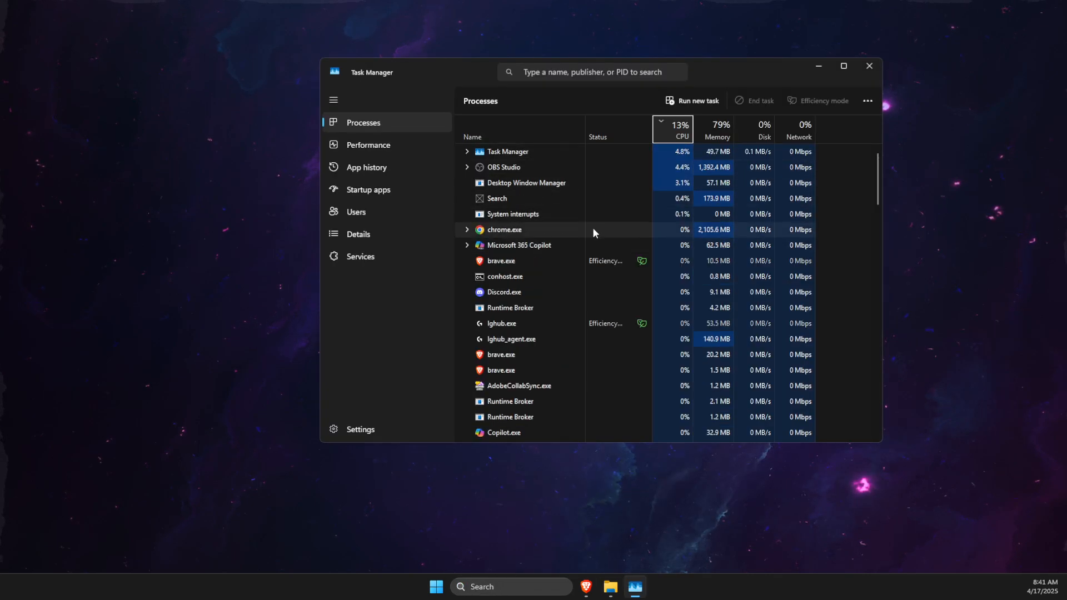
pyautogui.click(672, 129)
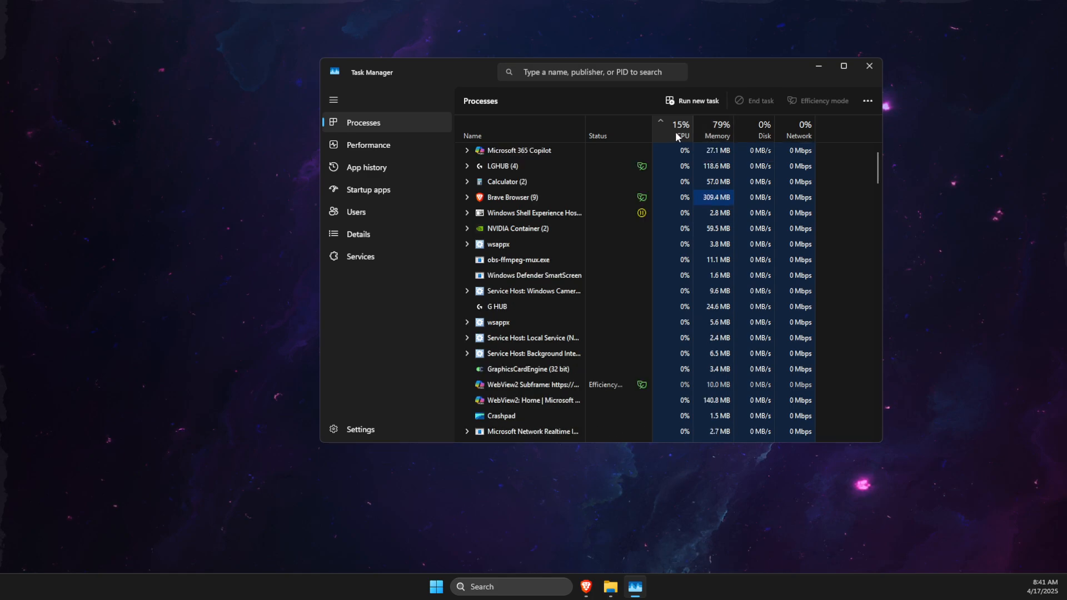
pyautogui.click(680, 128)
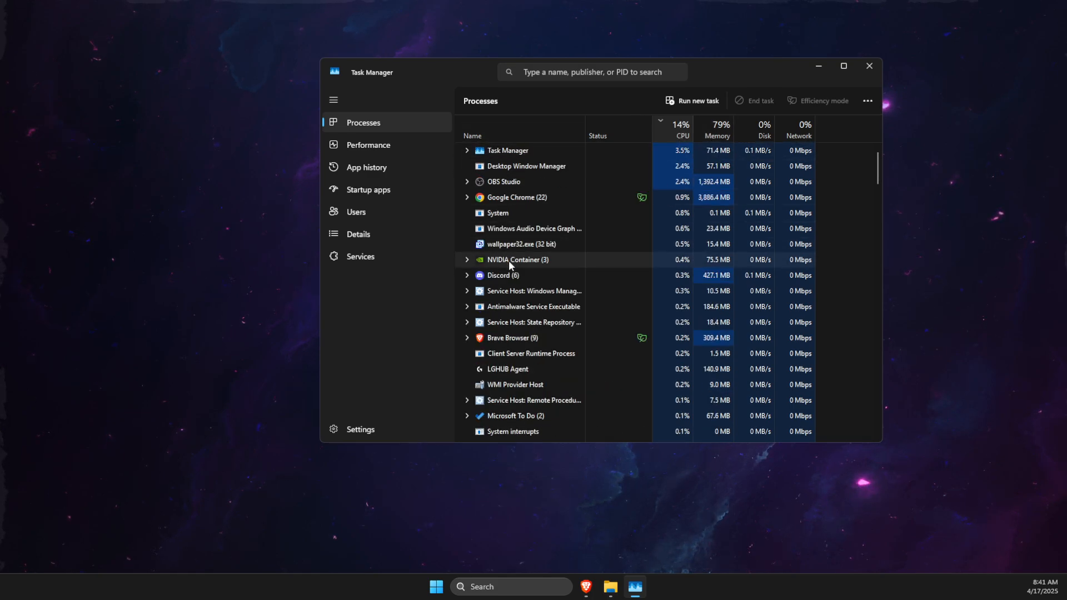
pyautogui.rightClick(512, 182)
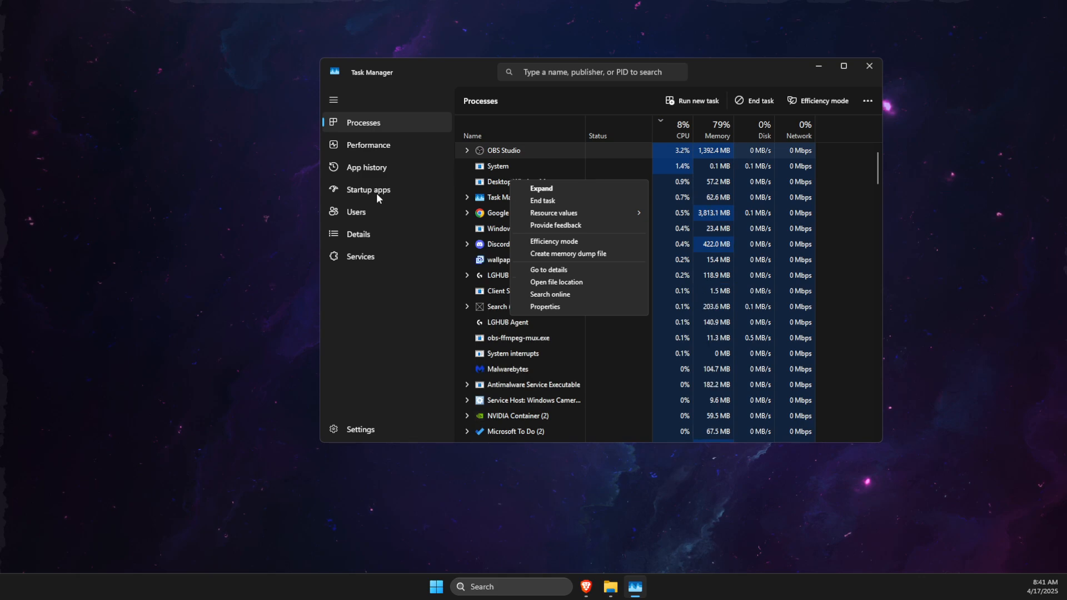
# Show Task Manager's Startup apps page, with only Copilot enabled.
pyautogui.click(368, 190)
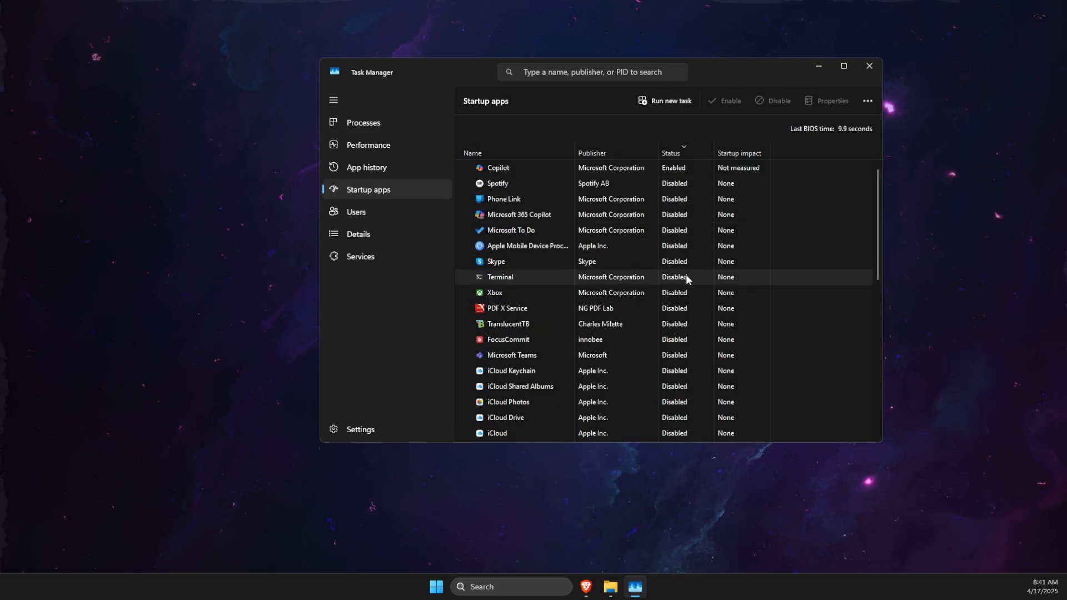
pyautogui.moveTo(647, 293)
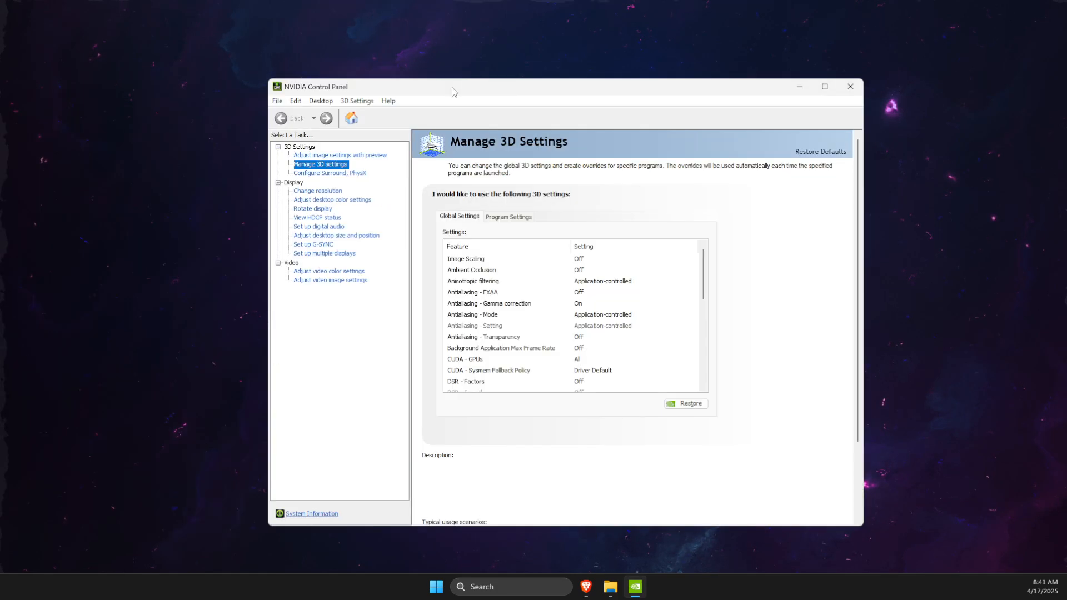
# Set the PhysX processor to NVIDIA GeForce RTX 3070, then return to Manage 3D Settings.
pyautogui.moveTo(452, 87); pyautogui.dragTo(417, 87)
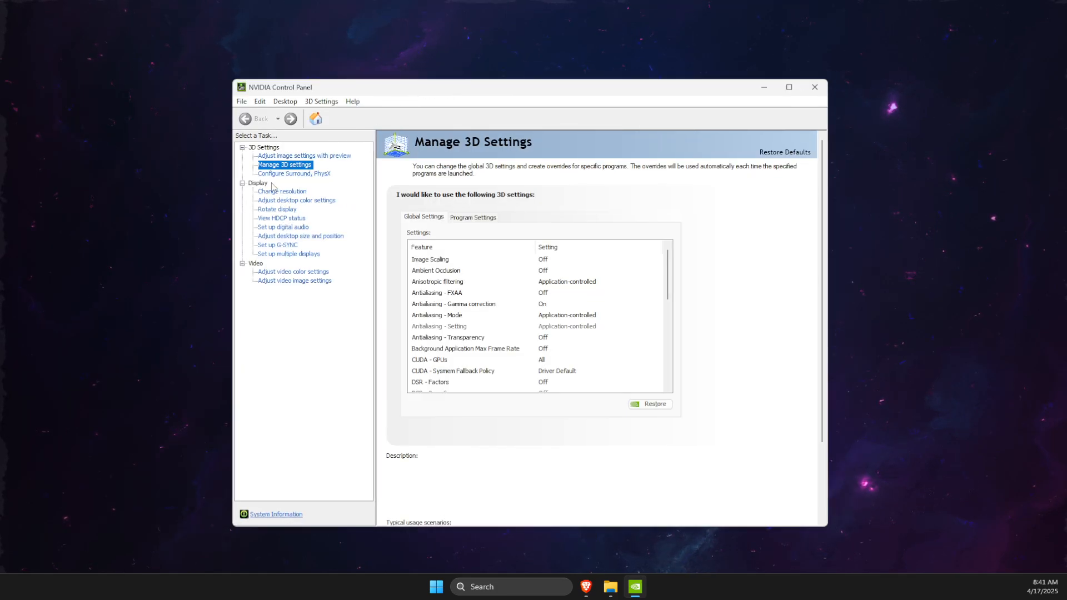
pyautogui.click(295, 174)
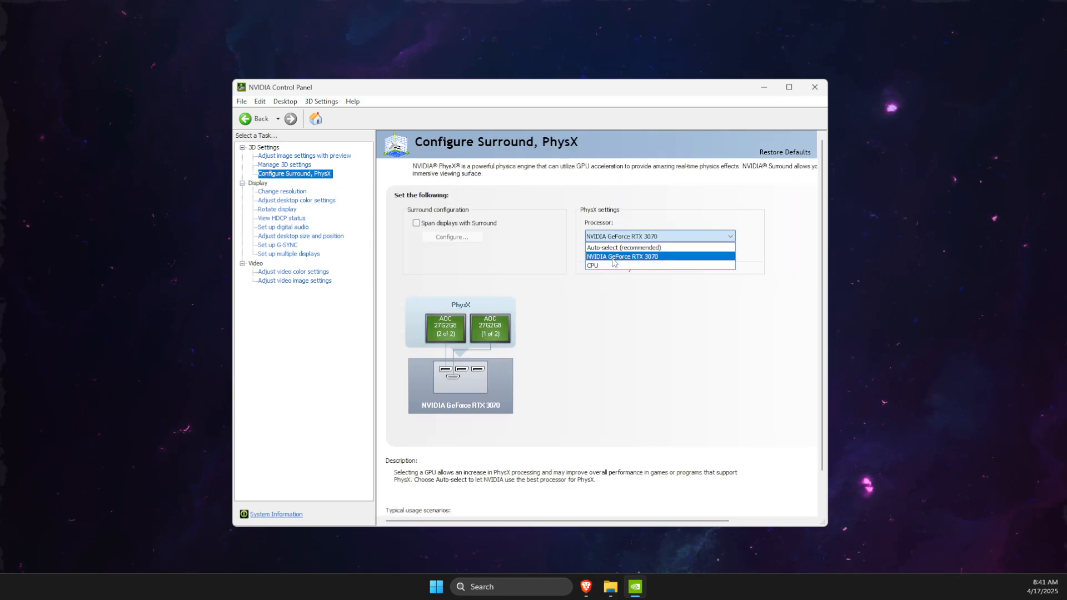
pyautogui.click(622, 256)
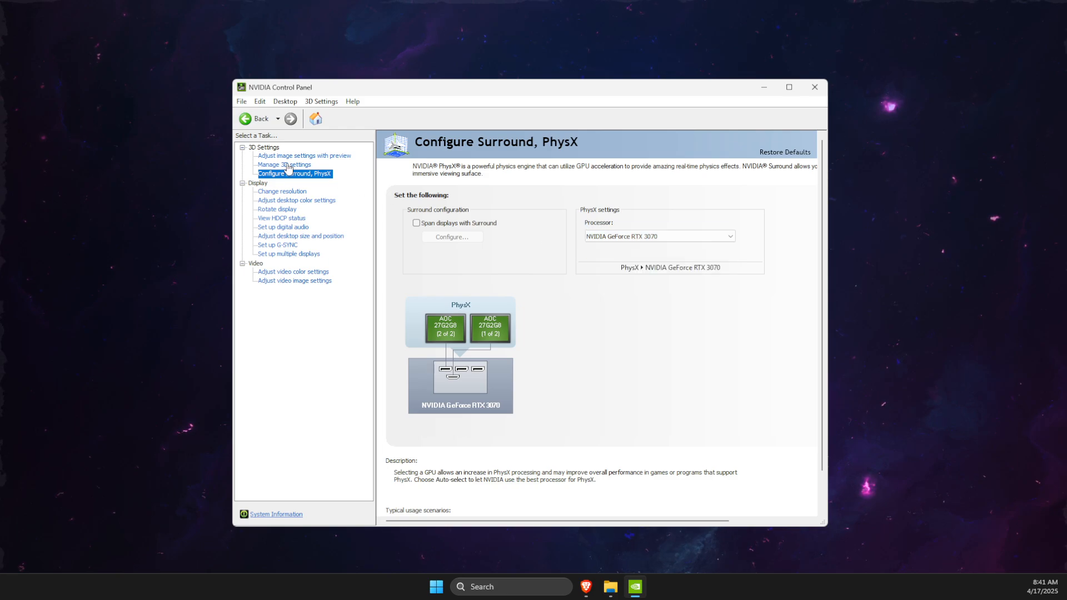
pyautogui.click(284, 165)
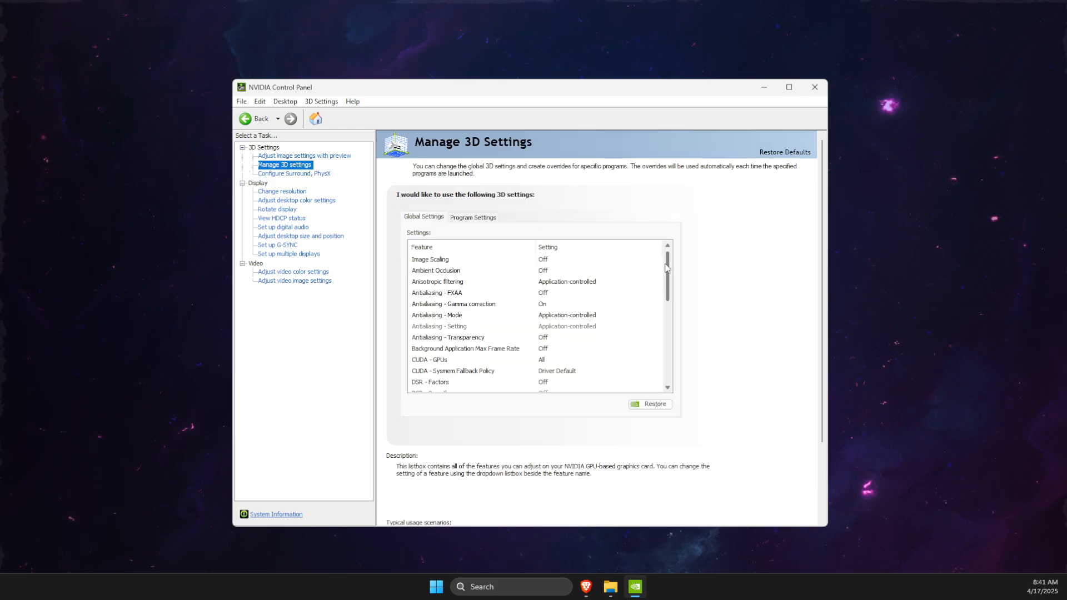
# Review the global 3D settings, including triple buffering and super sampling, then close NVIDIA Control Panel.
pyautogui.scroll(-3)
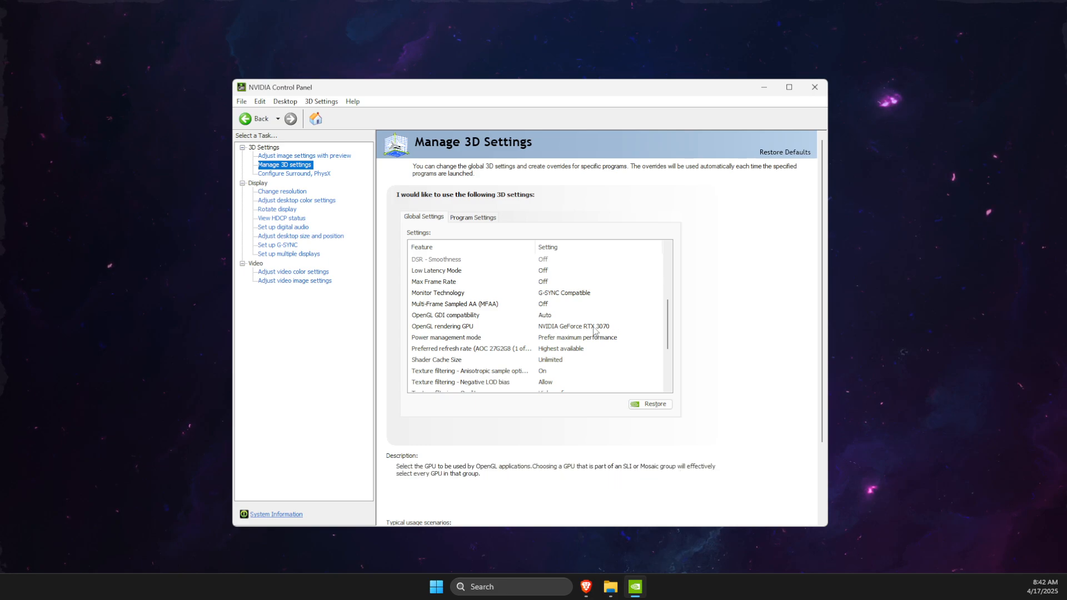
pyautogui.moveTo(442, 345)
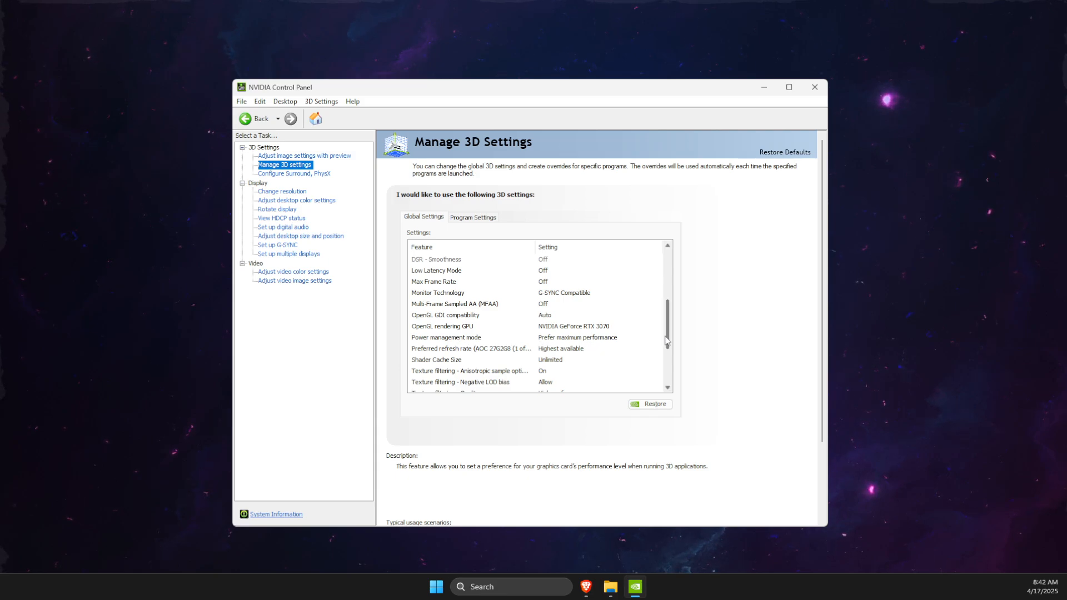
pyautogui.scroll(-3)
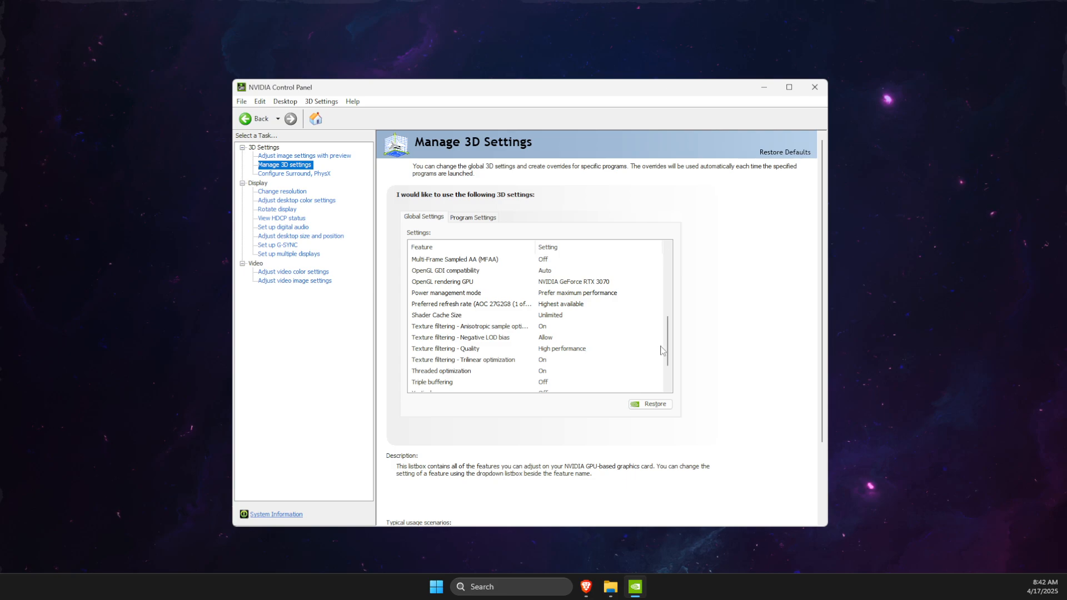
pyautogui.scroll(-3)
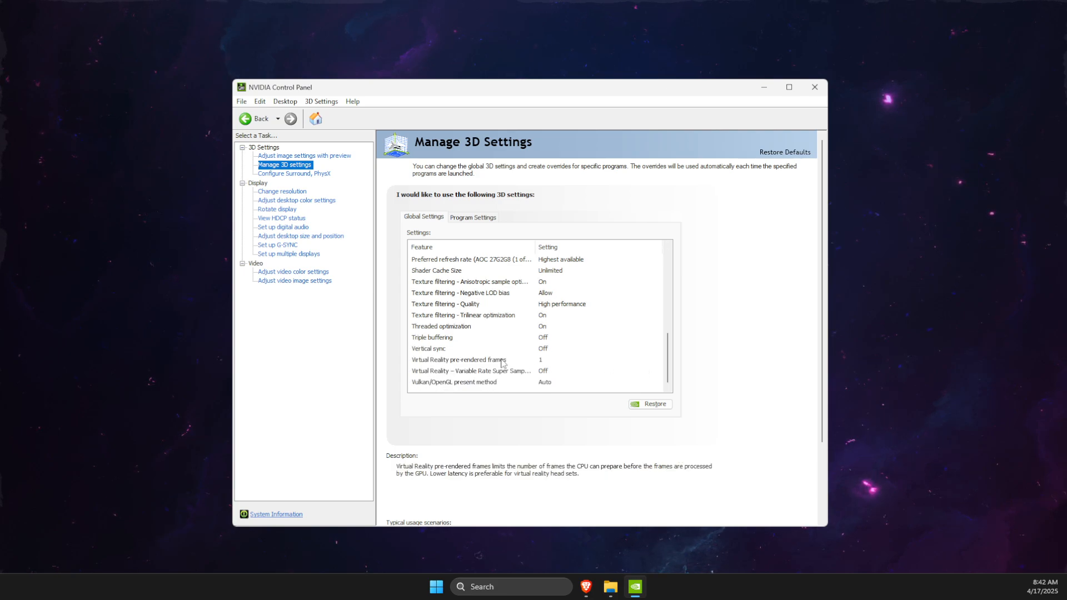
pyautogui.click(442, 338)
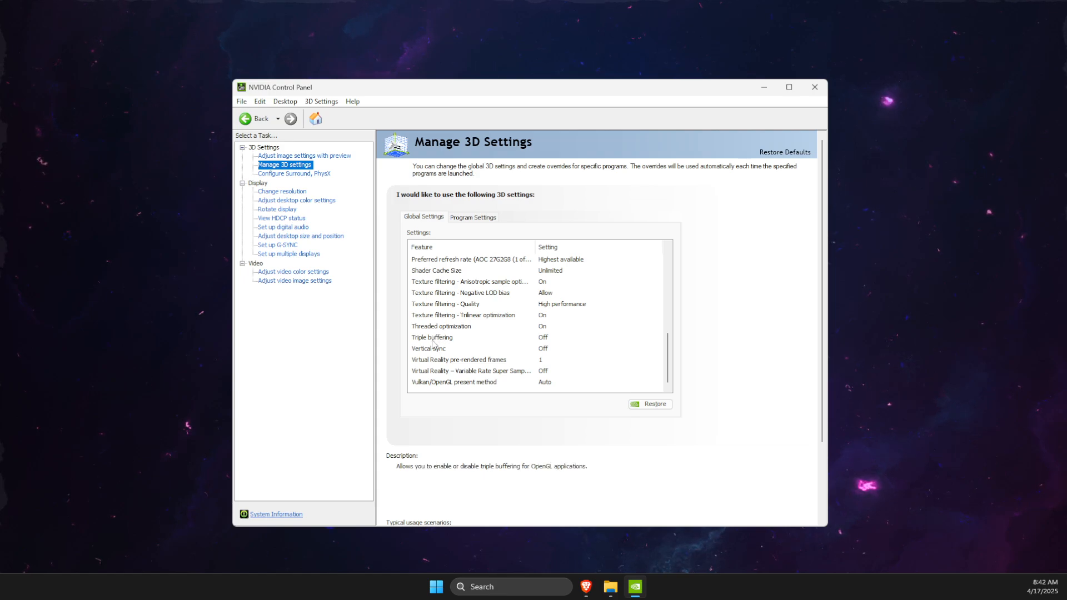
pyautogui.click(471, 370)
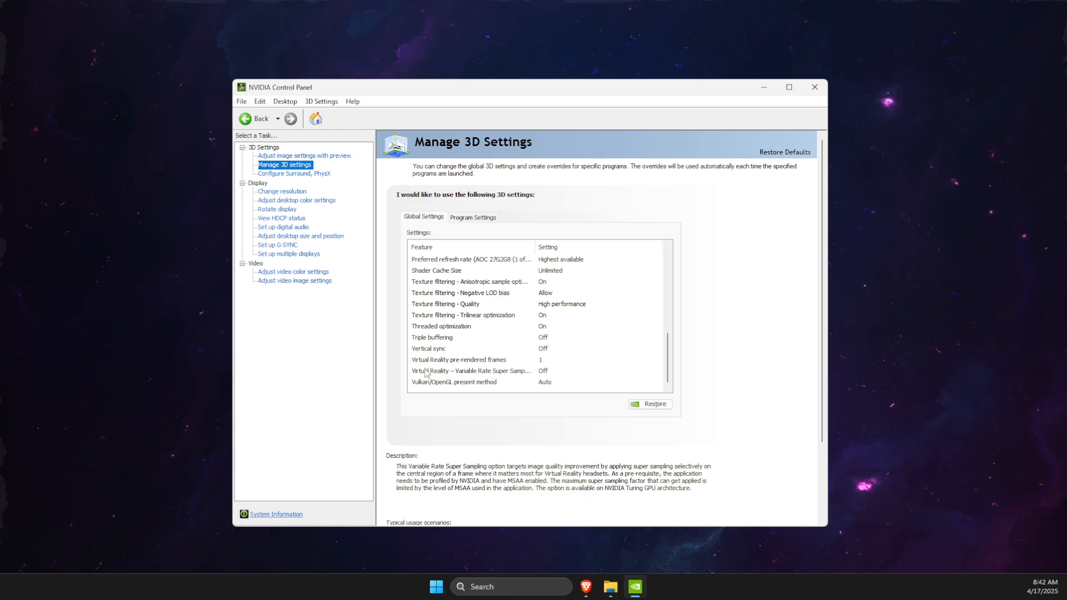
pyautogui.moveTo(504, 360)
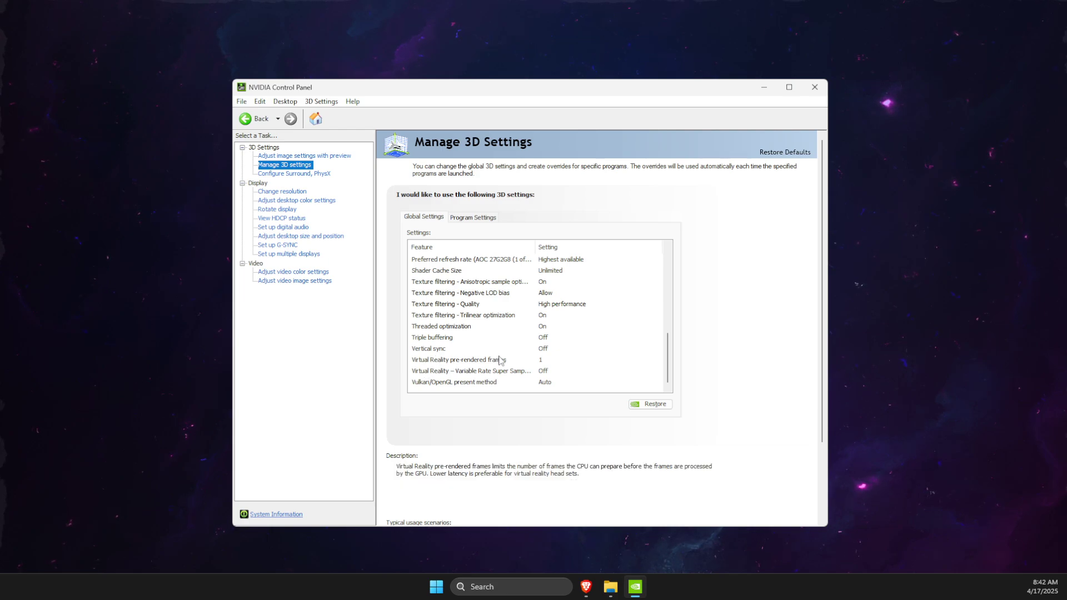
pyautogui.click(815, 87)
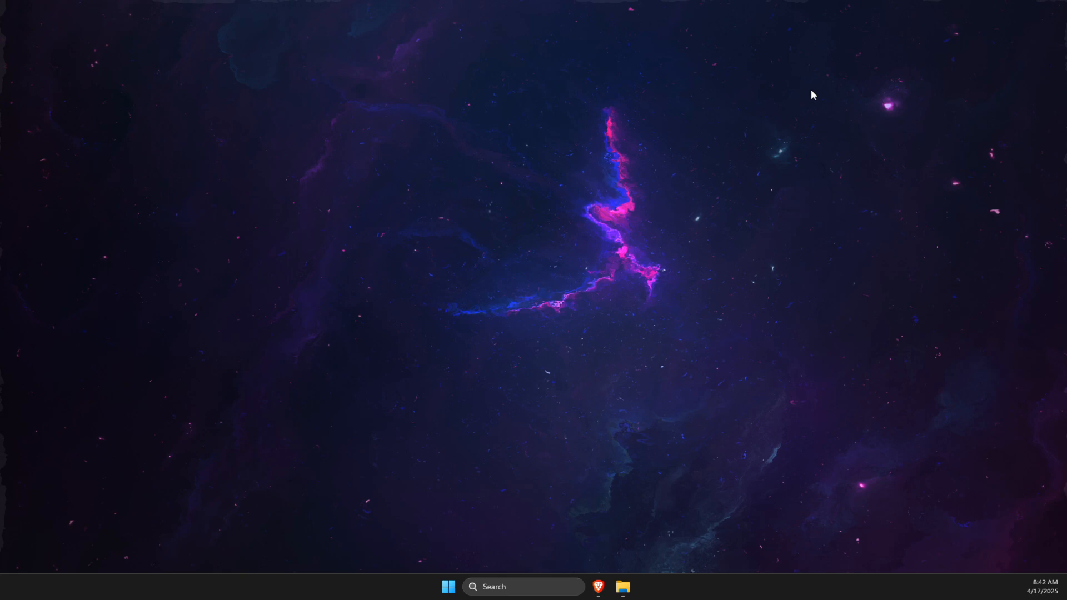